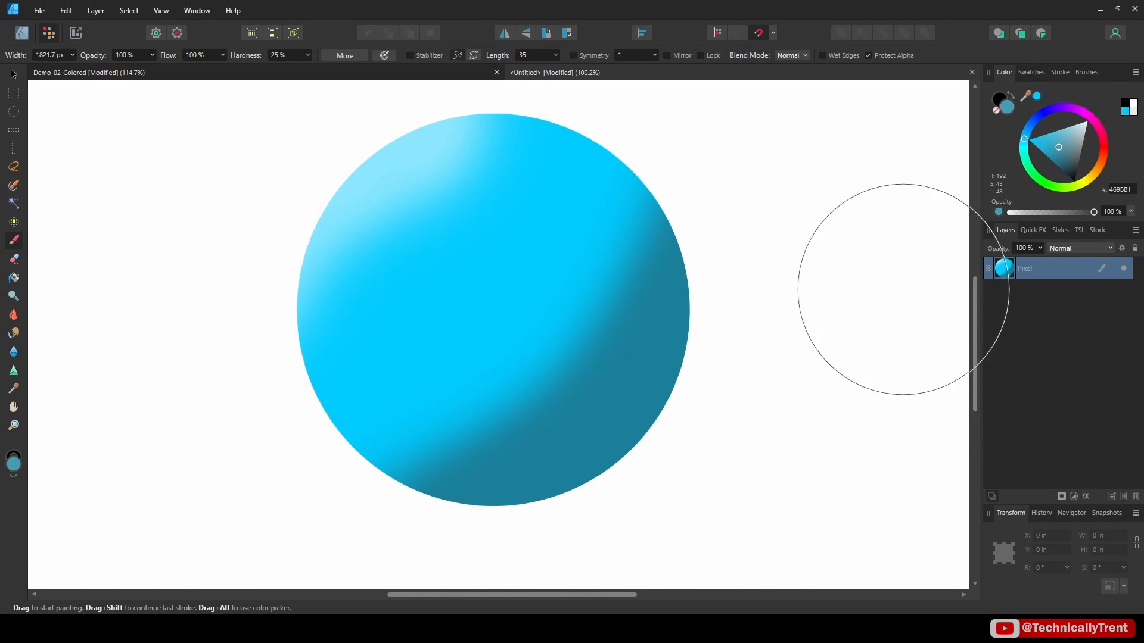
mouse_move(864, 448)
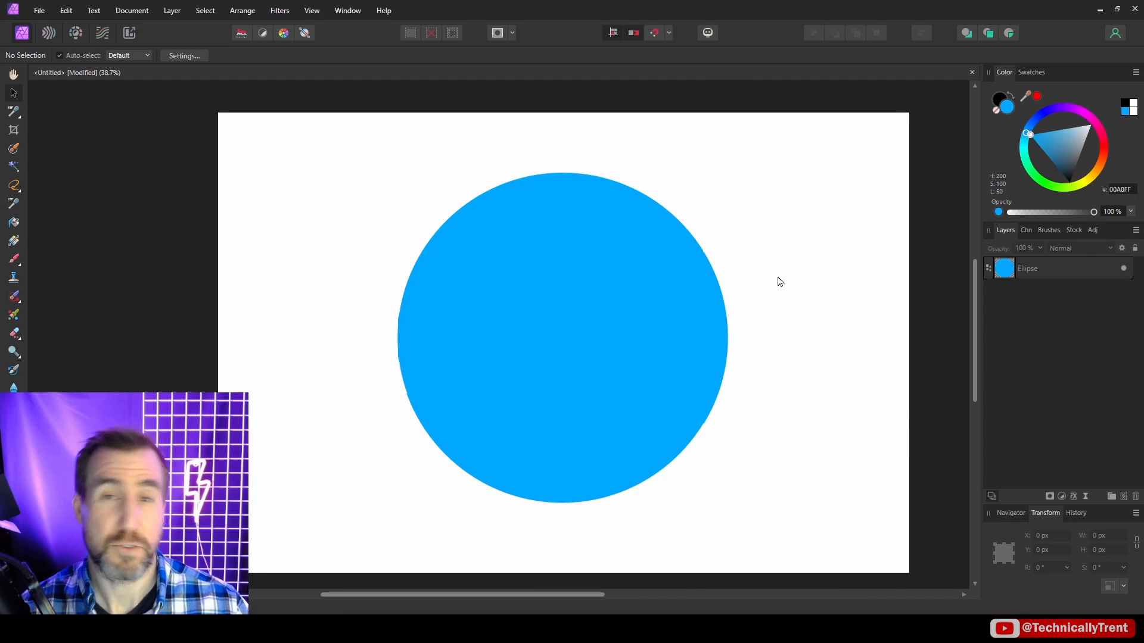
mouse_move(618, 279)
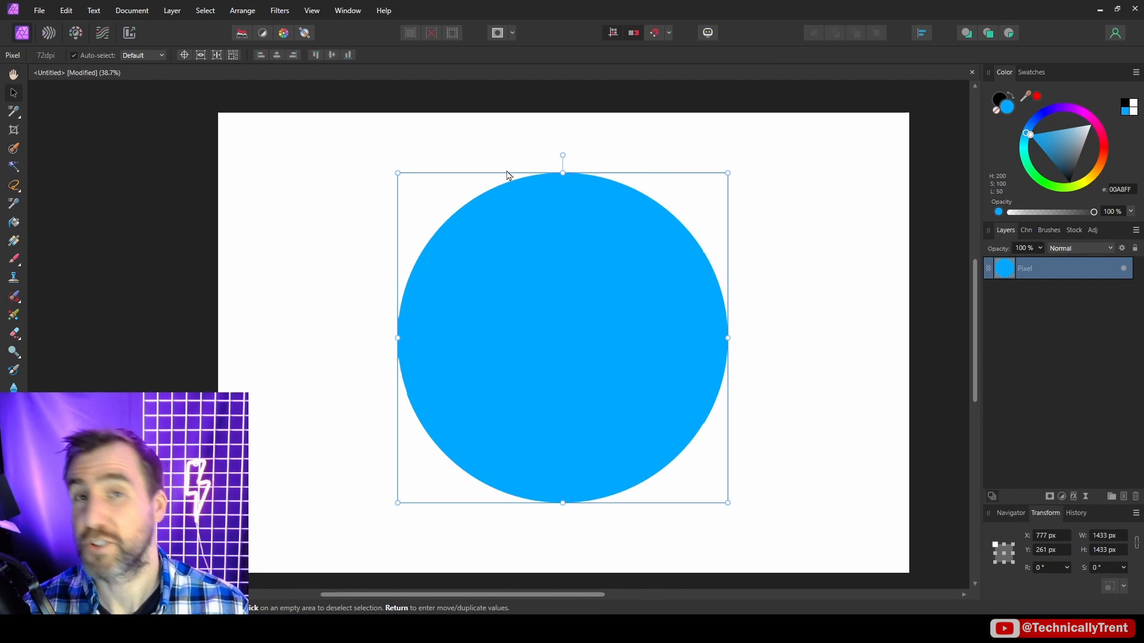
Step: Rasterize the Ellipse layer to pixels, with the Paint Brush Tool and Brushes panel ready
click(777, 299)
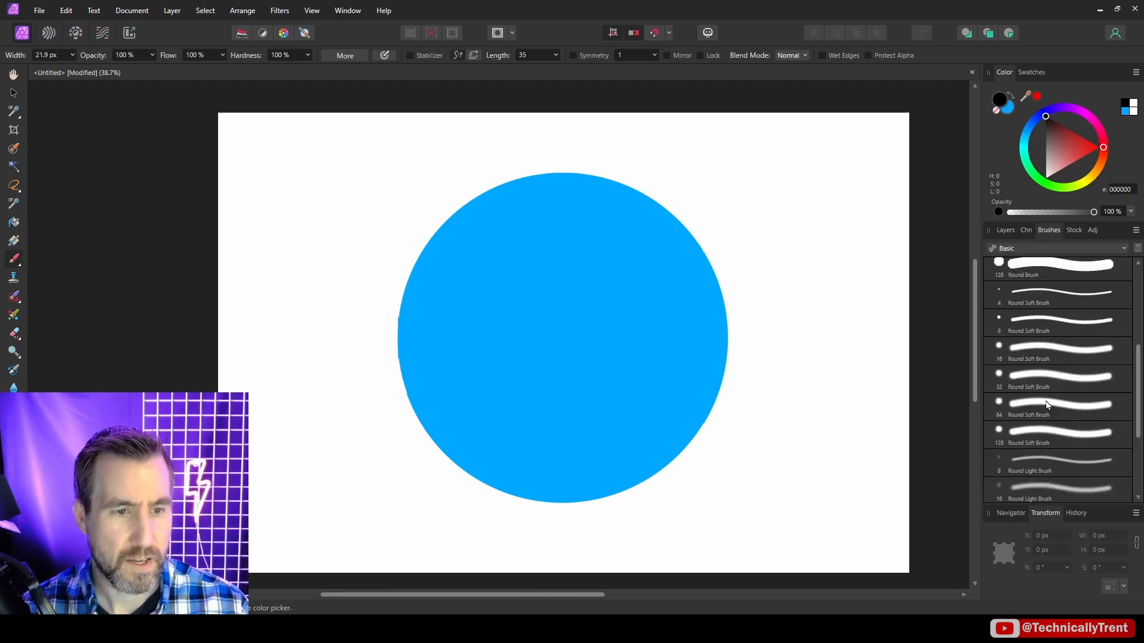
Step: Paint dark blue strokes over the circle with the 64 px Round Soft Brush, Protect Alpha off
click(1058, 406)
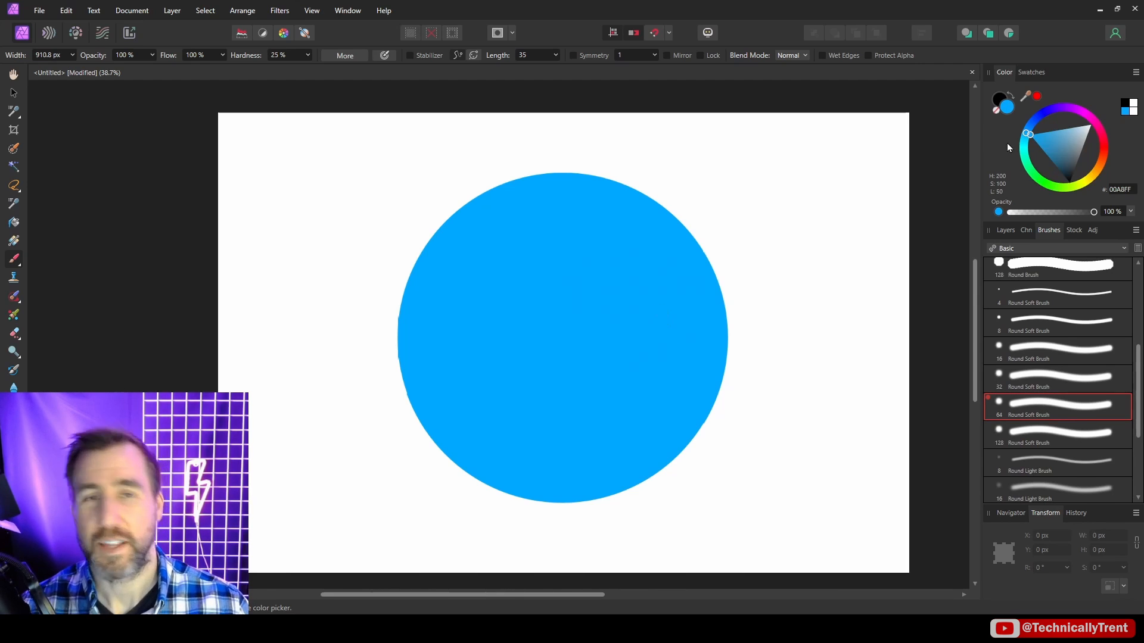
mouse_move(1036, 107)
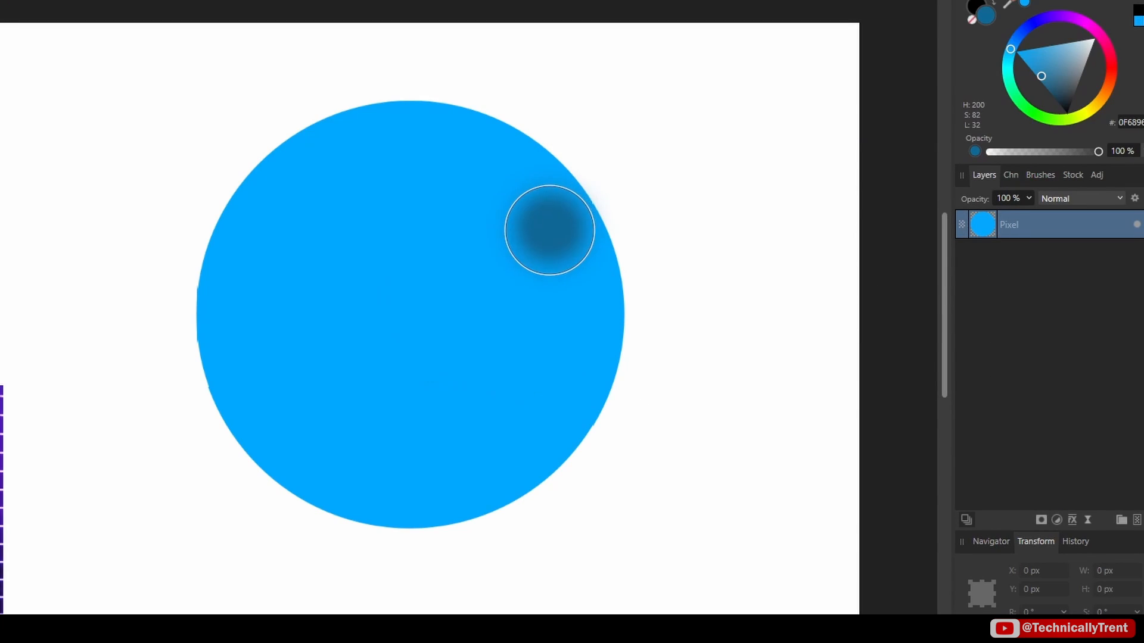
drag(550, 230, 490, 355)
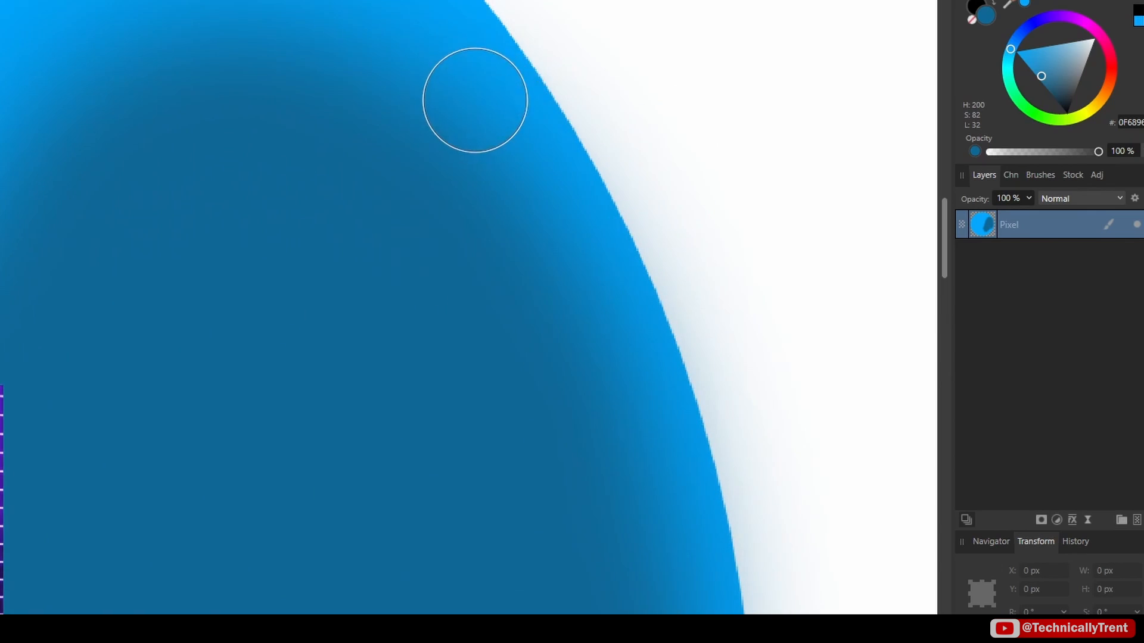
drag(474, 100, 579, 264)
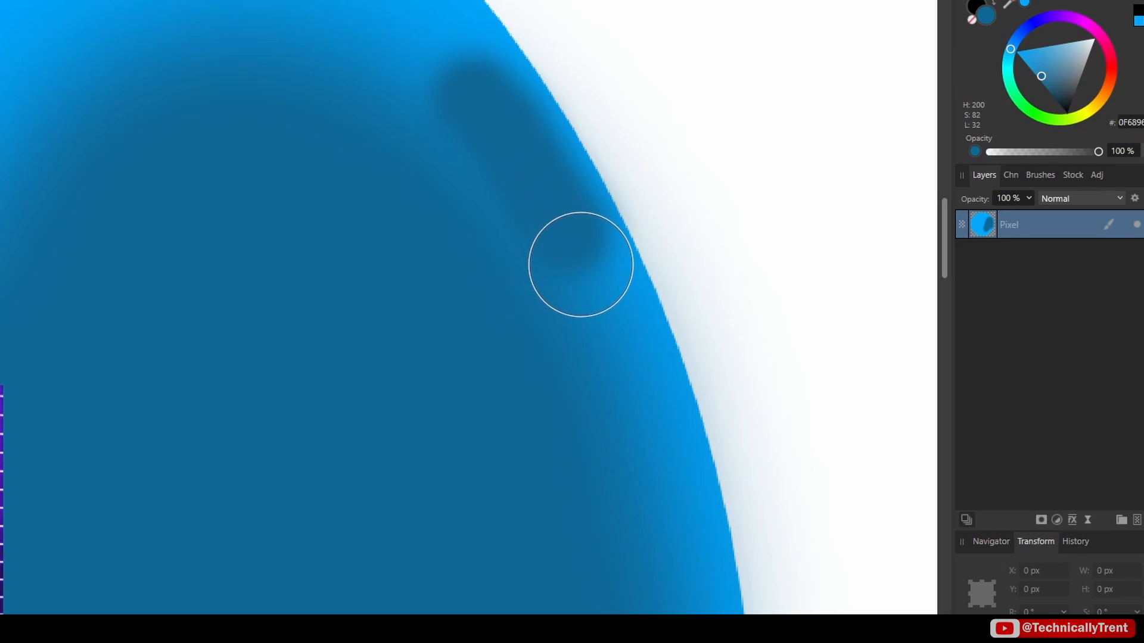
drag(579, 262, 498, 221)
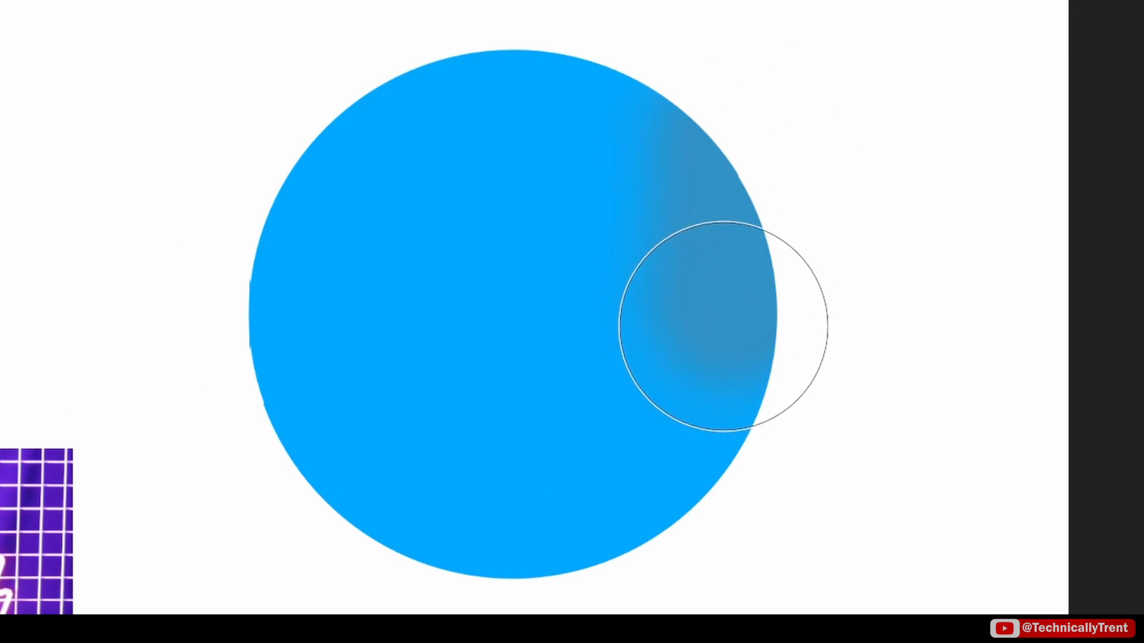
Step: Brush dark blue along the circle's right side down to the bottom, with Protect Alpha on
drag(722, 324, 591, 518)
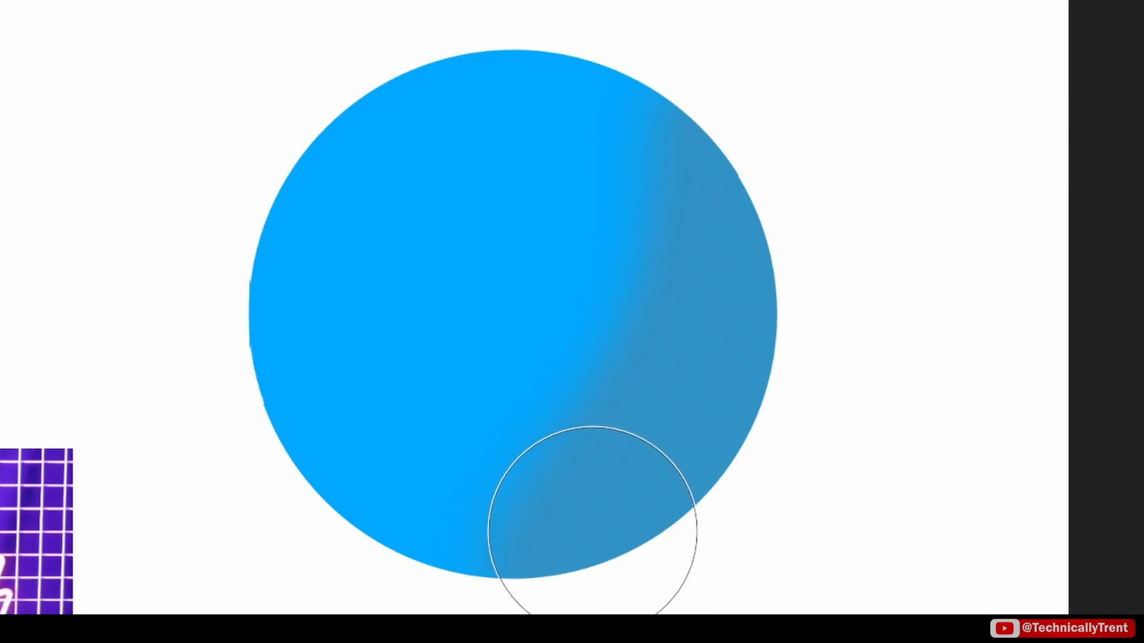
drag(591, 517, 809, 150)
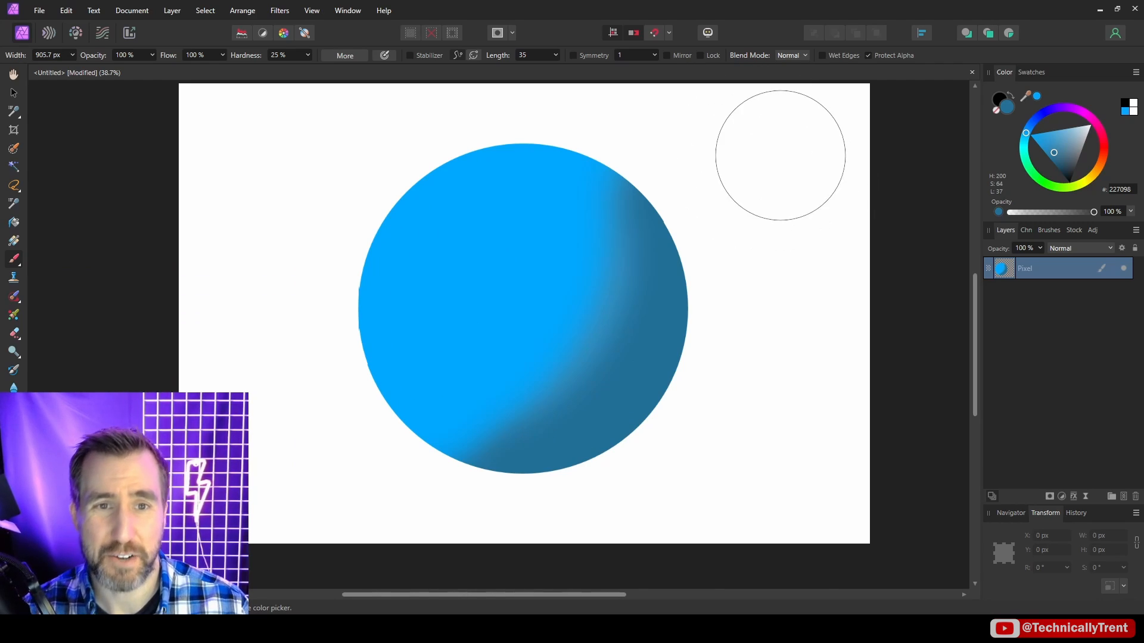
mouse_move(826, 261)
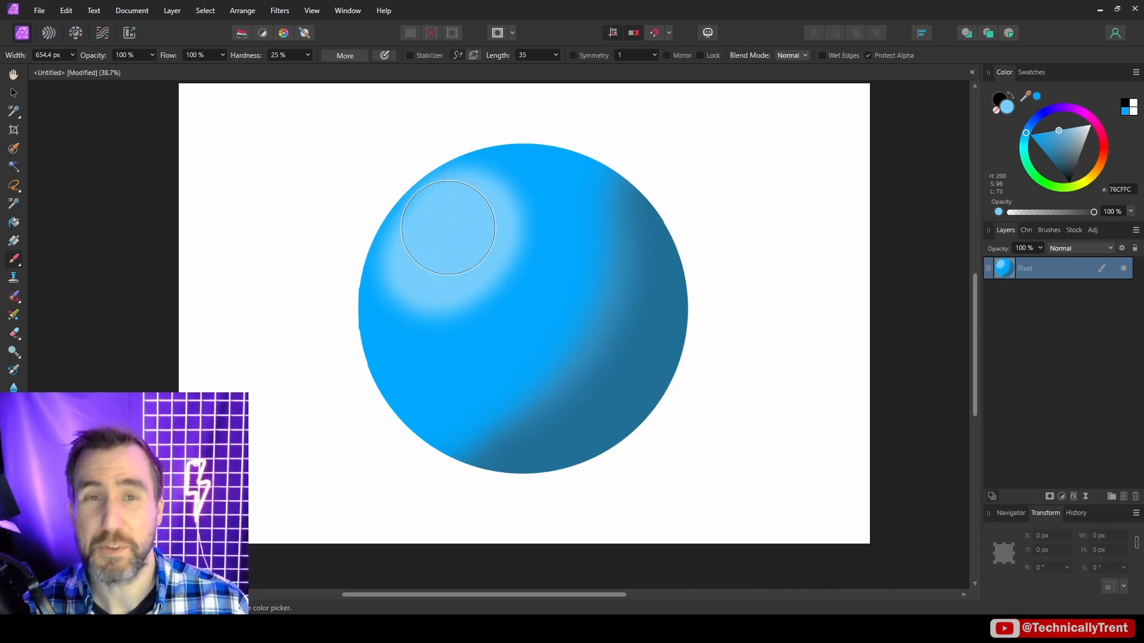
Step: Brush a soft light blue highlight across the ball's upper left
drag(449, 228, 604, 257)
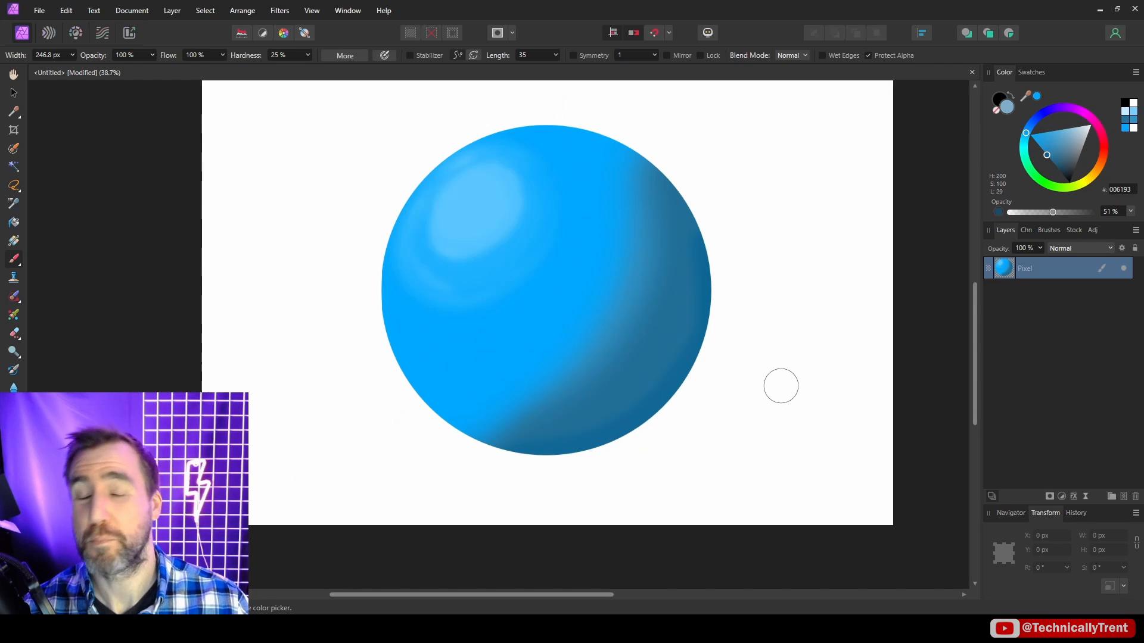
mouse_move(734, 309)
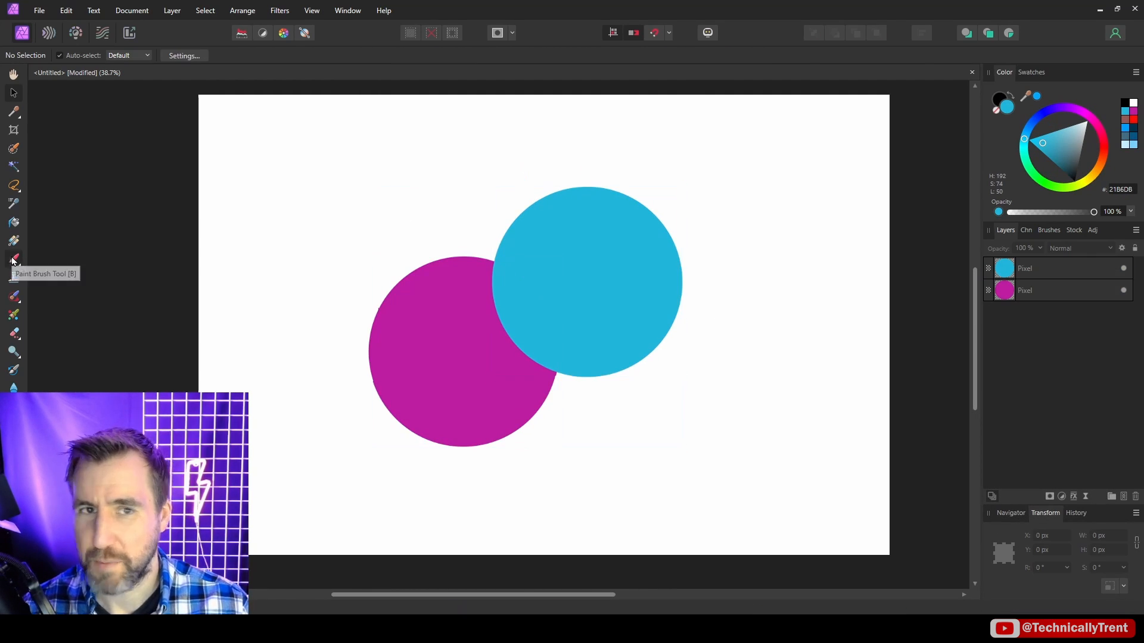
Step: Open the magenta-and-cyan two-circle document and select the Paint Brush Tool
click(13, 259)
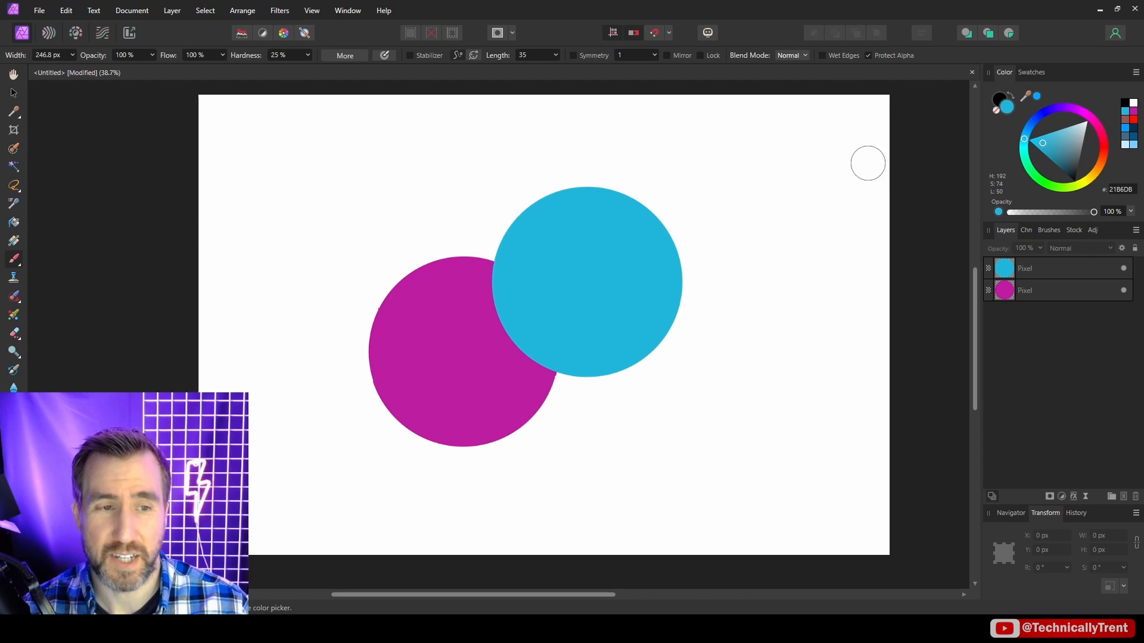
Step: Shade the cyan circle's overlap on its own pixel layer, then sample and adjust the paint colour
click(1058, 268)
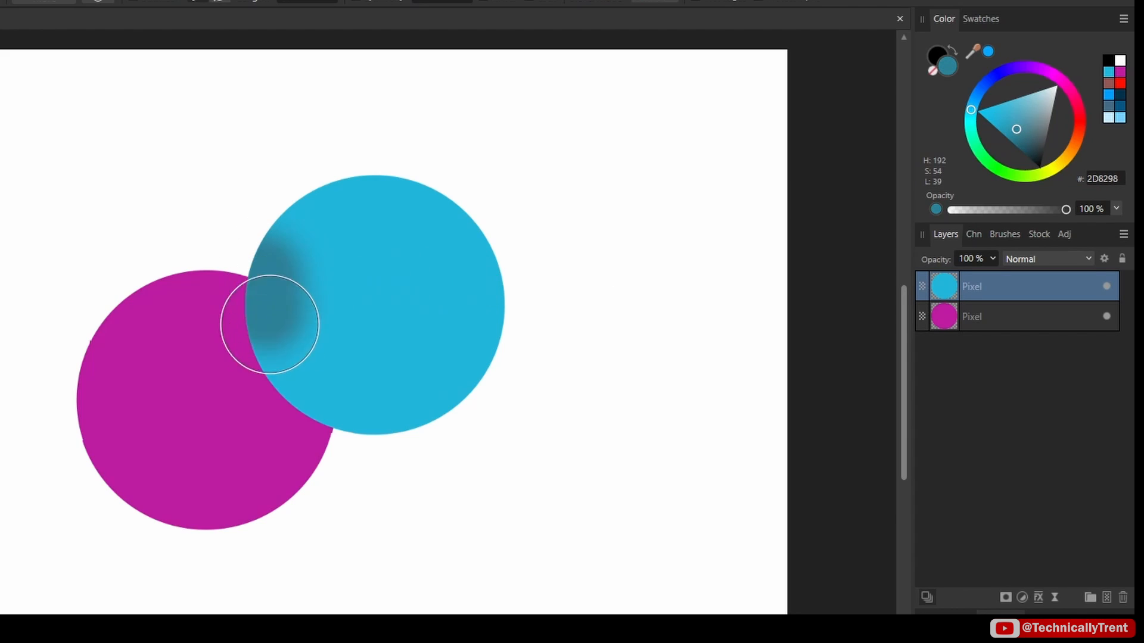
drag(270, 323, 244, 256)
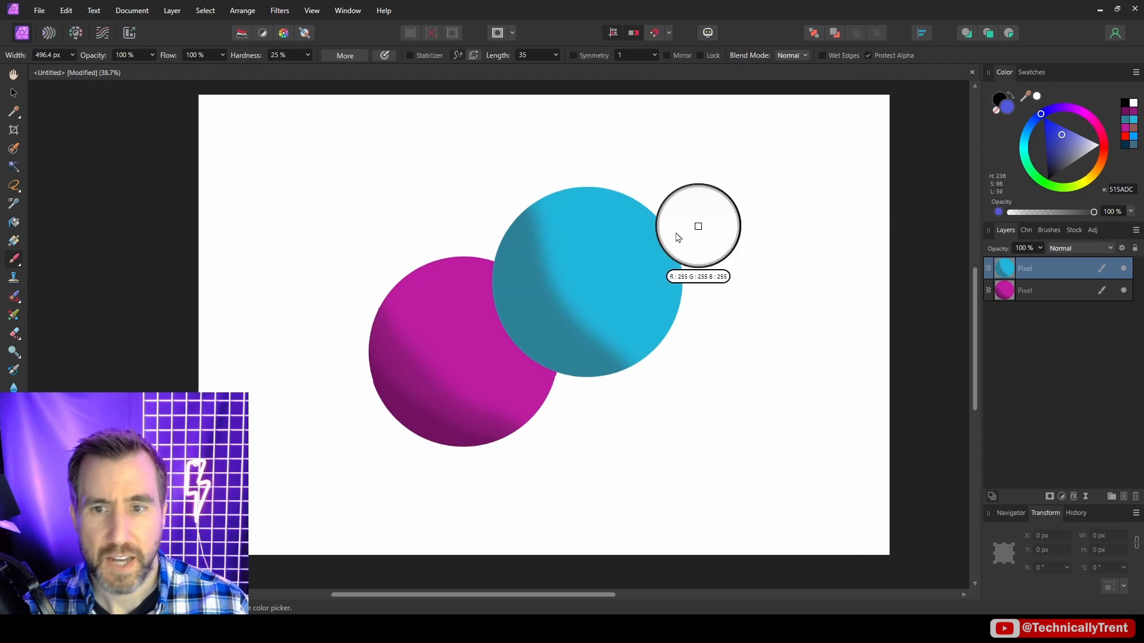
click(1061, 153)
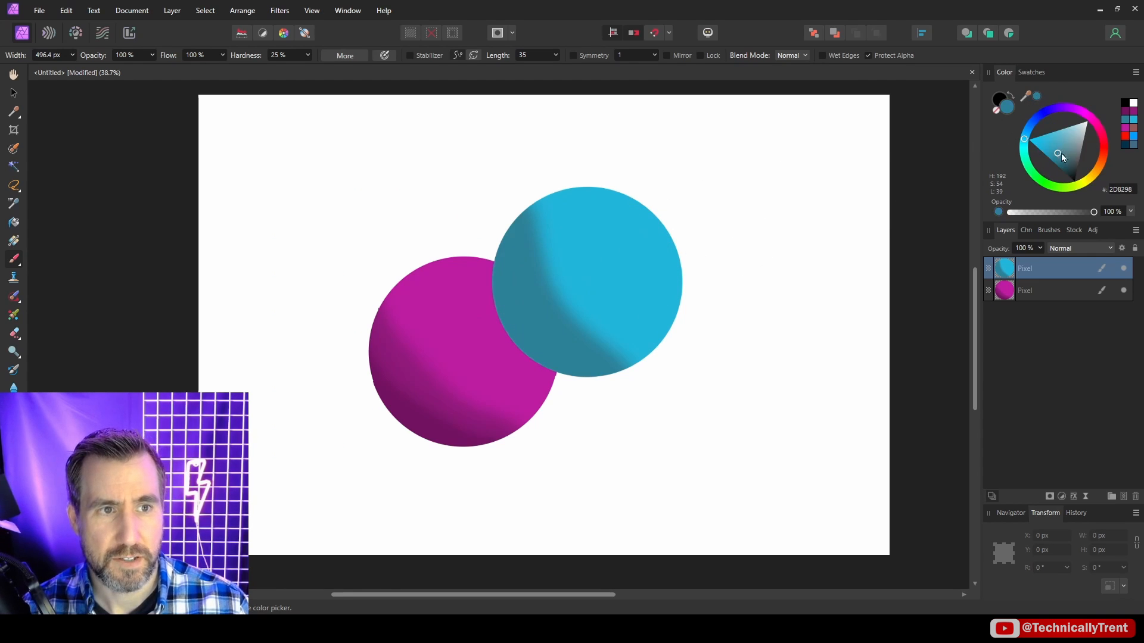
click(1062, 156)
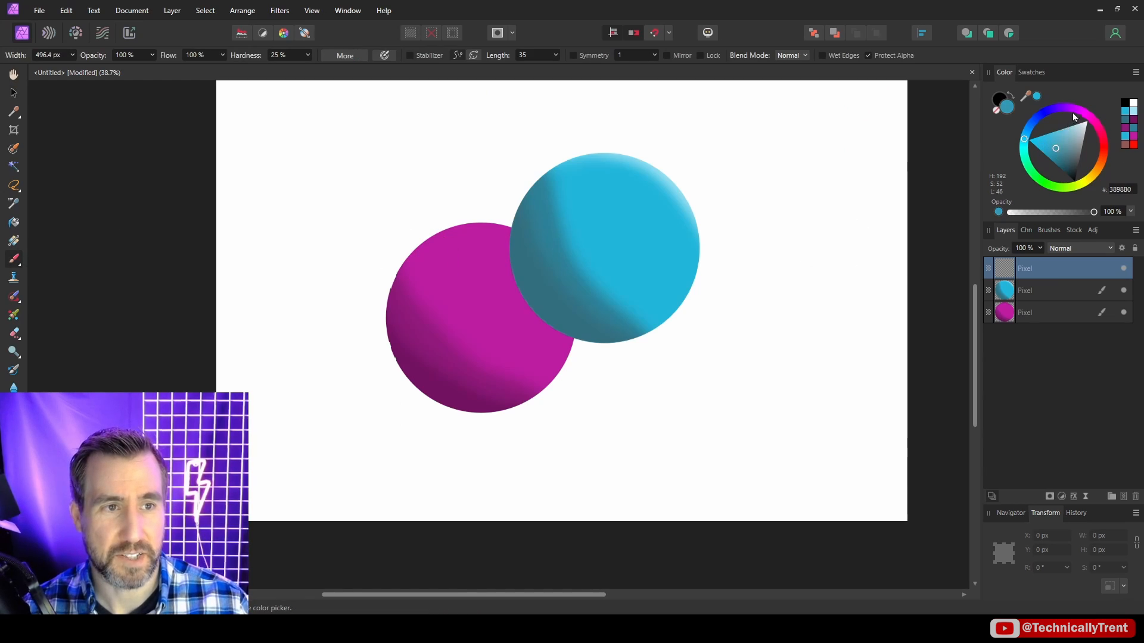
Step: Paint a red blob on a new empty pixel layer, then enable Protect Alpha
click(1102, 149)
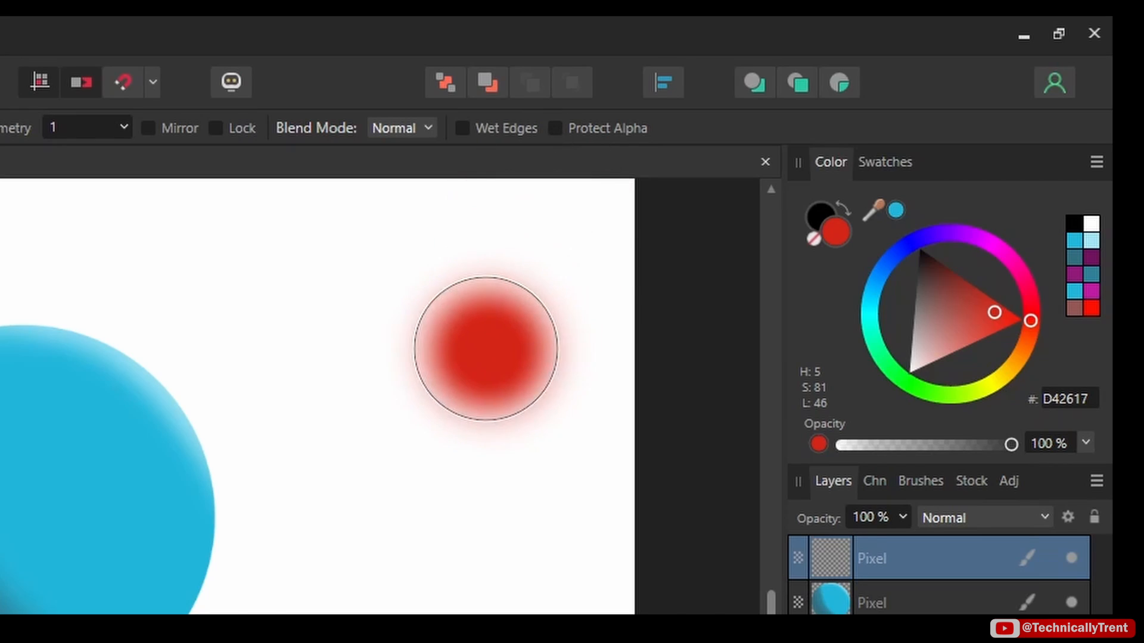
drag(482, 350, 350, 554)
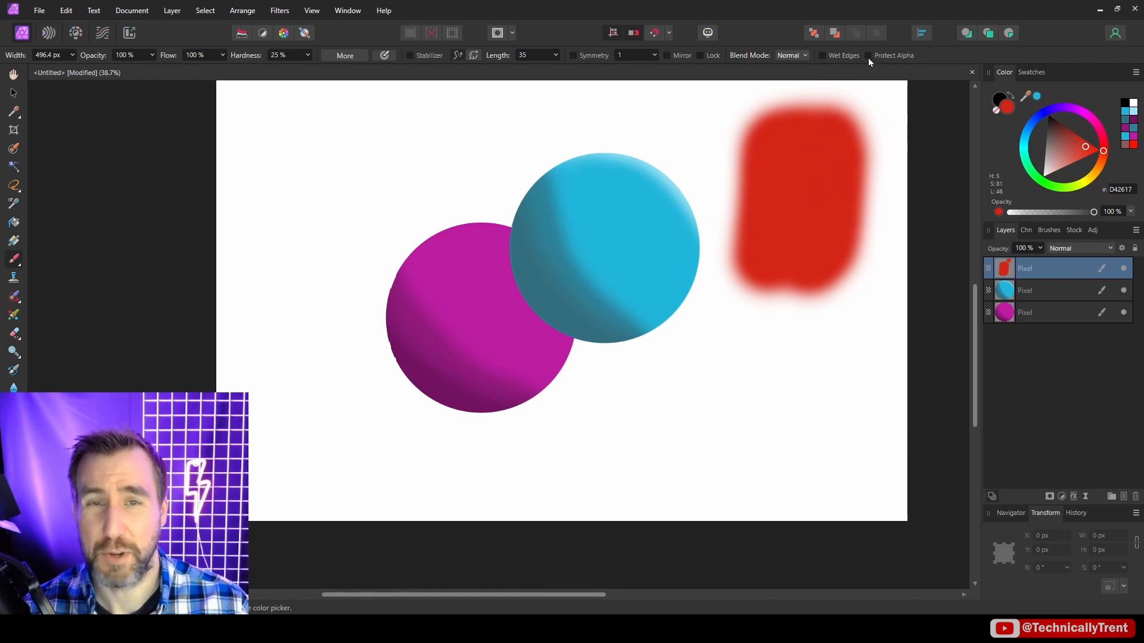
click(867, 54)
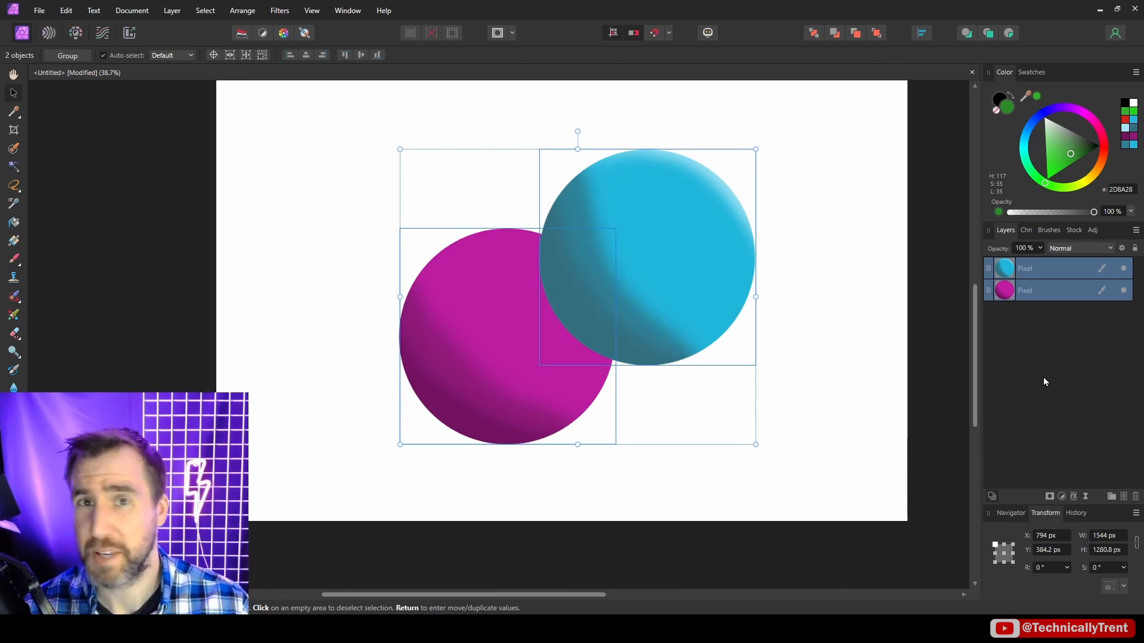
mouse_move(956, 368)
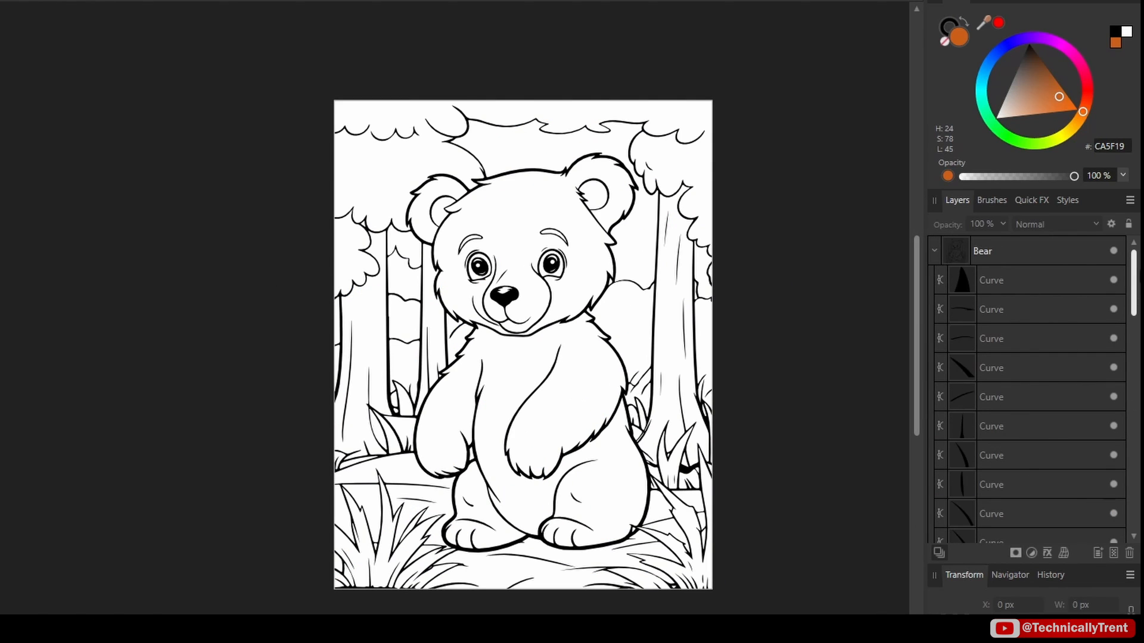
Step: Open Demo_02 with its Bear group and switch to the Pixel Persona
click(981, 251)
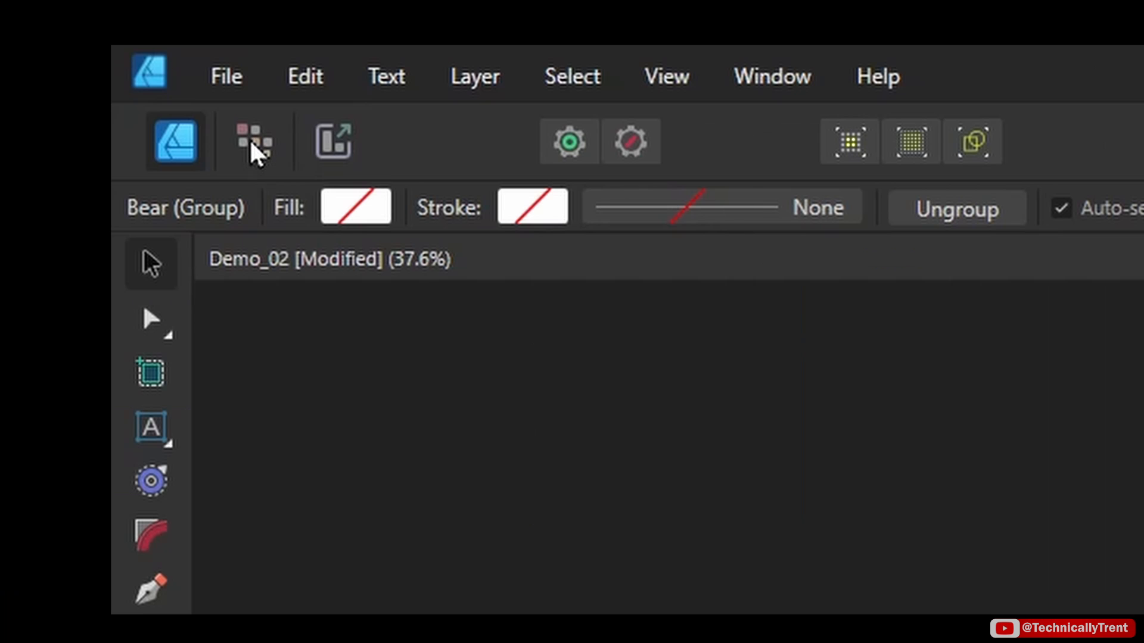
mouse_move(251, 142)
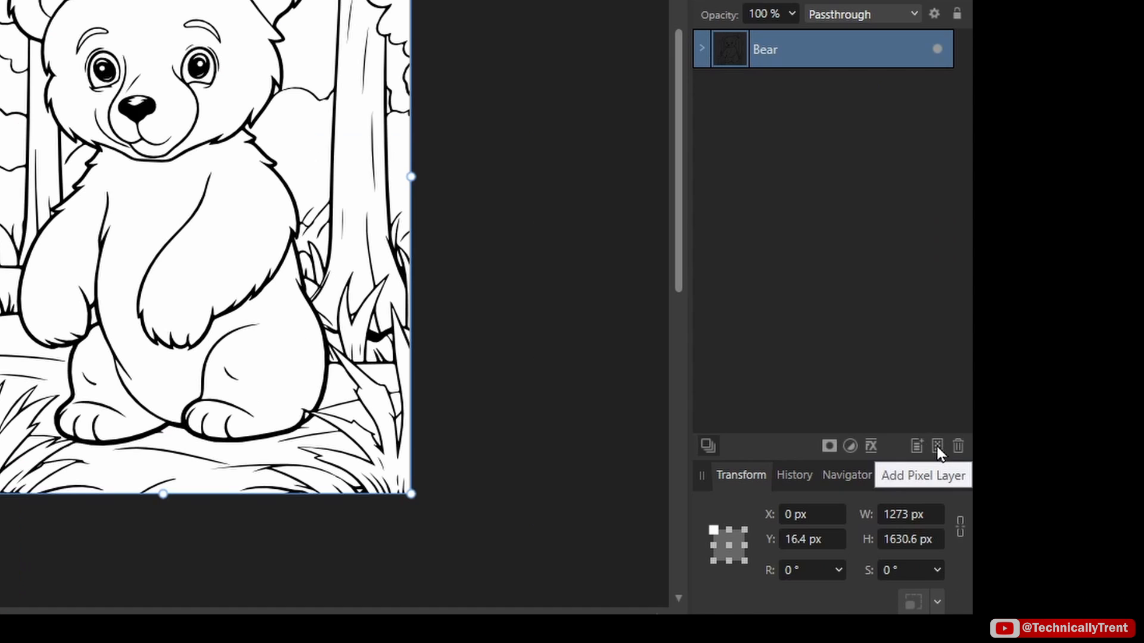
Step: Choose the Flood Fill Tool and set the fill colour to brown 954612
click(937, 446)
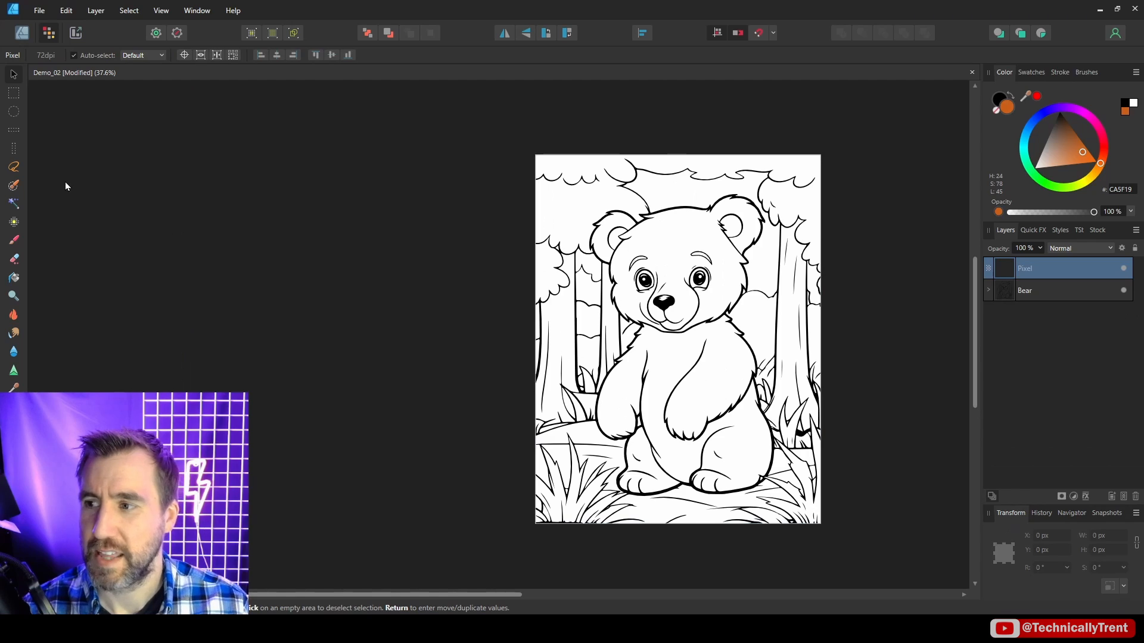
mouse_move(105, 151)
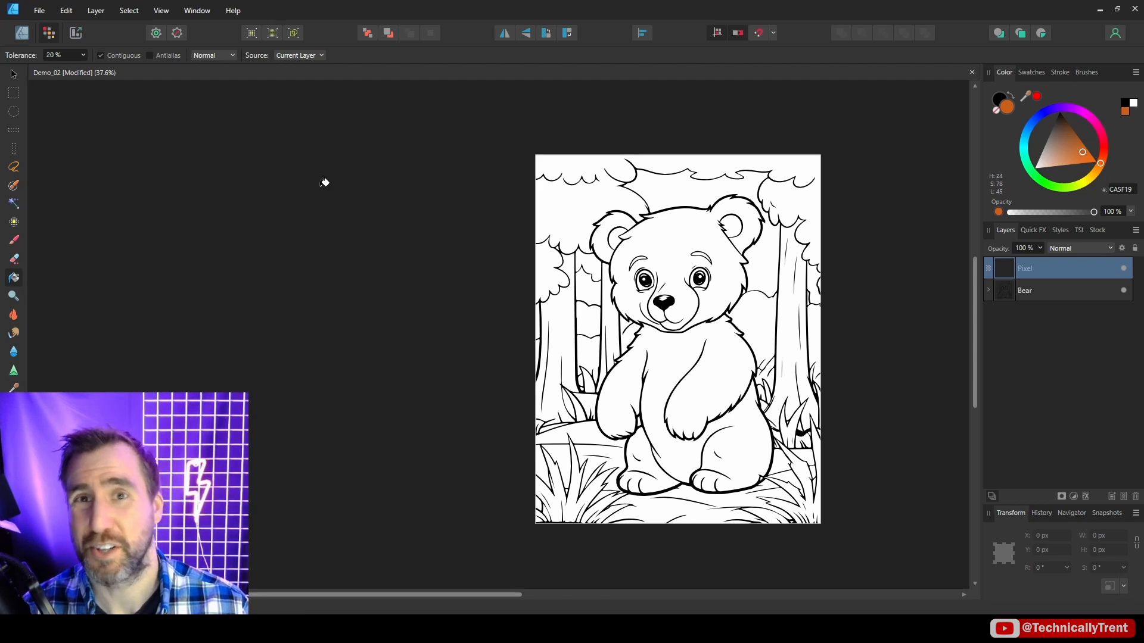
mouse_move(718, 237)
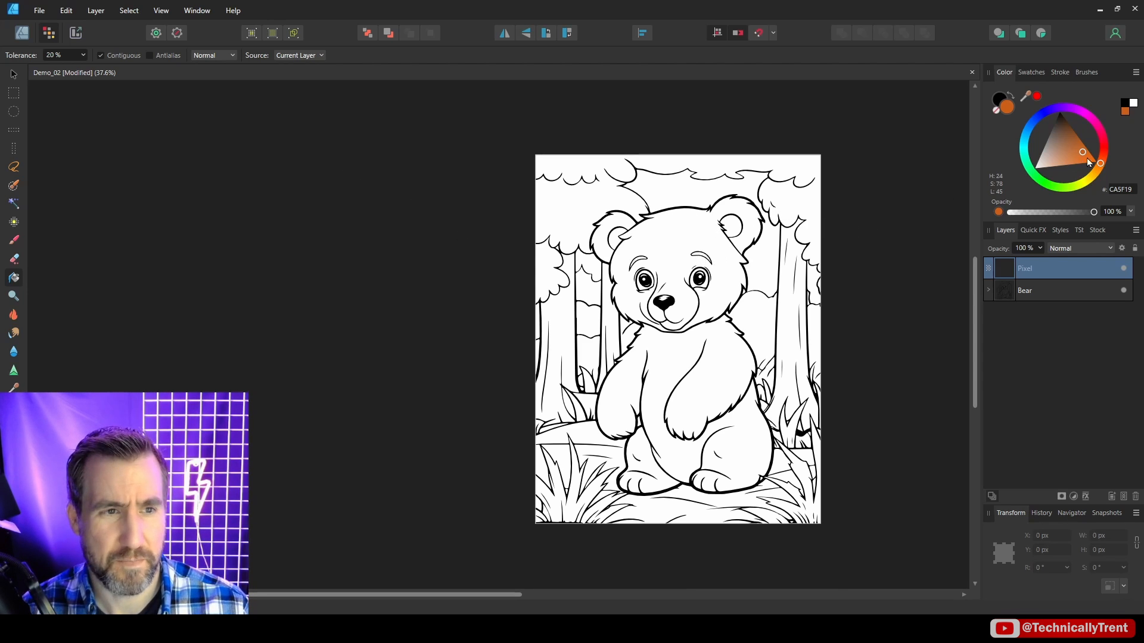
click(1076, 141)
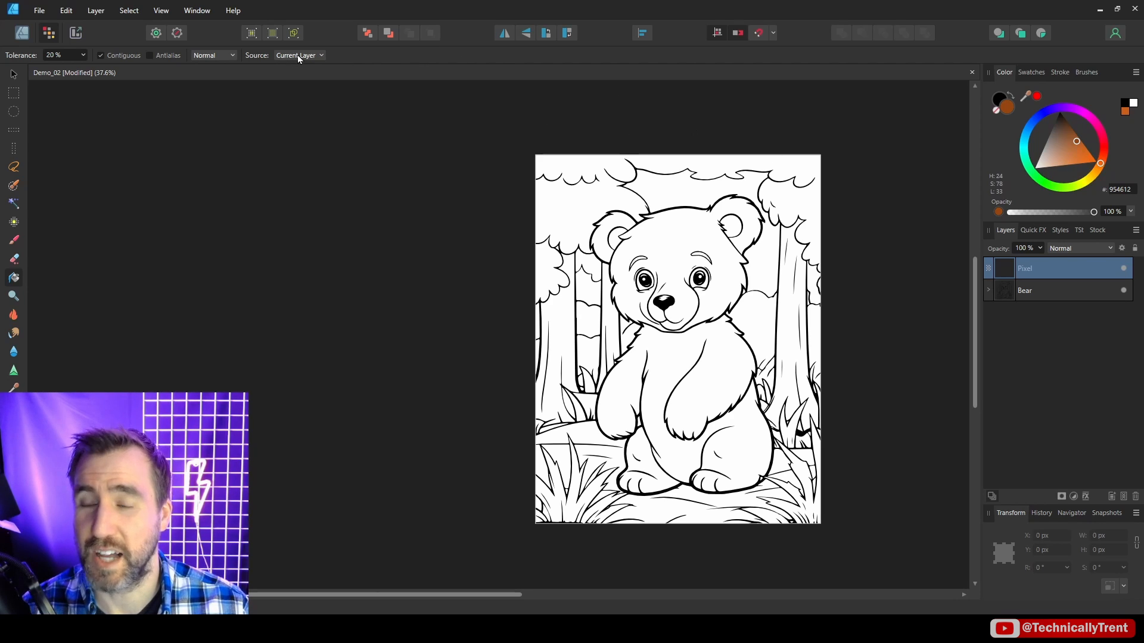
Step: Set the flood fill source to Current Layer & Below and raise the Tolerance
click(298, 54)
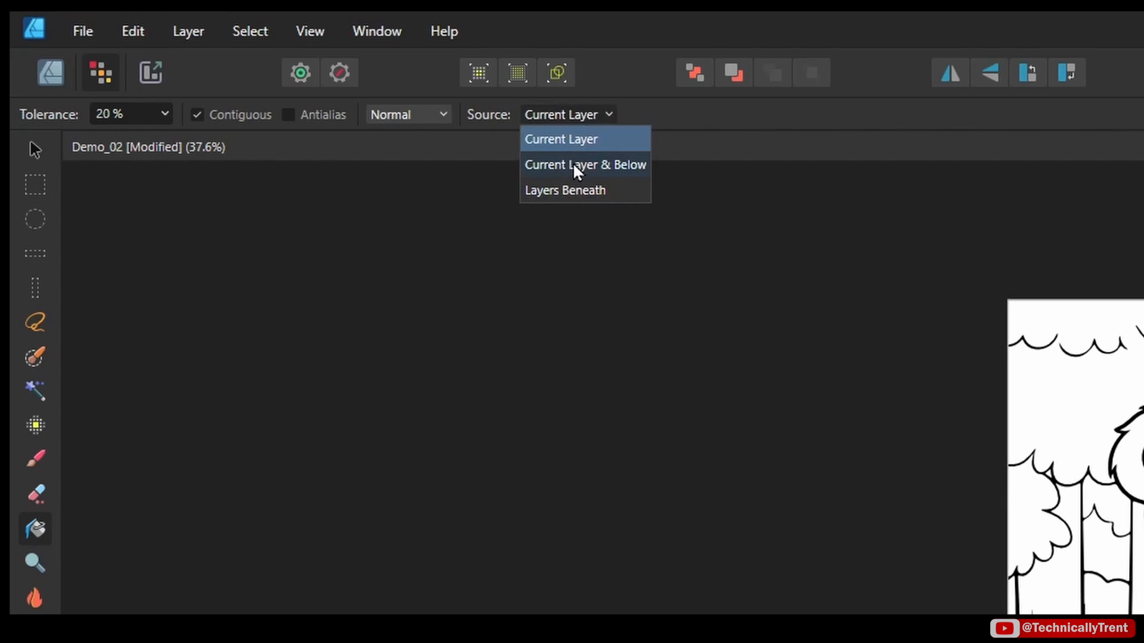
click(584, 164)
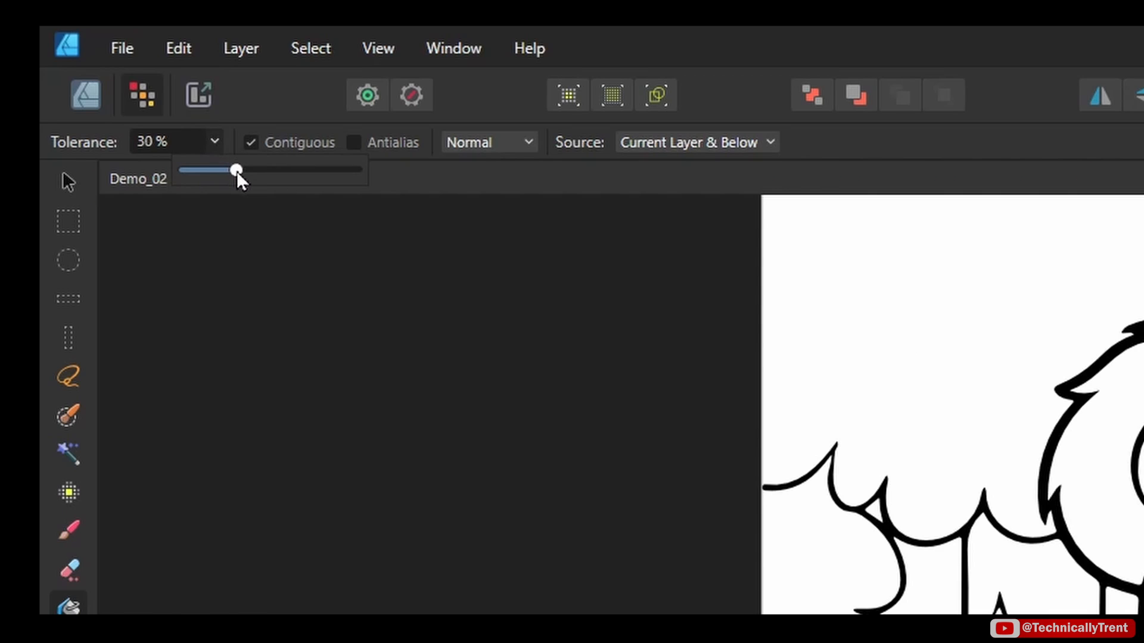
drag(235, 170, 332, 173)
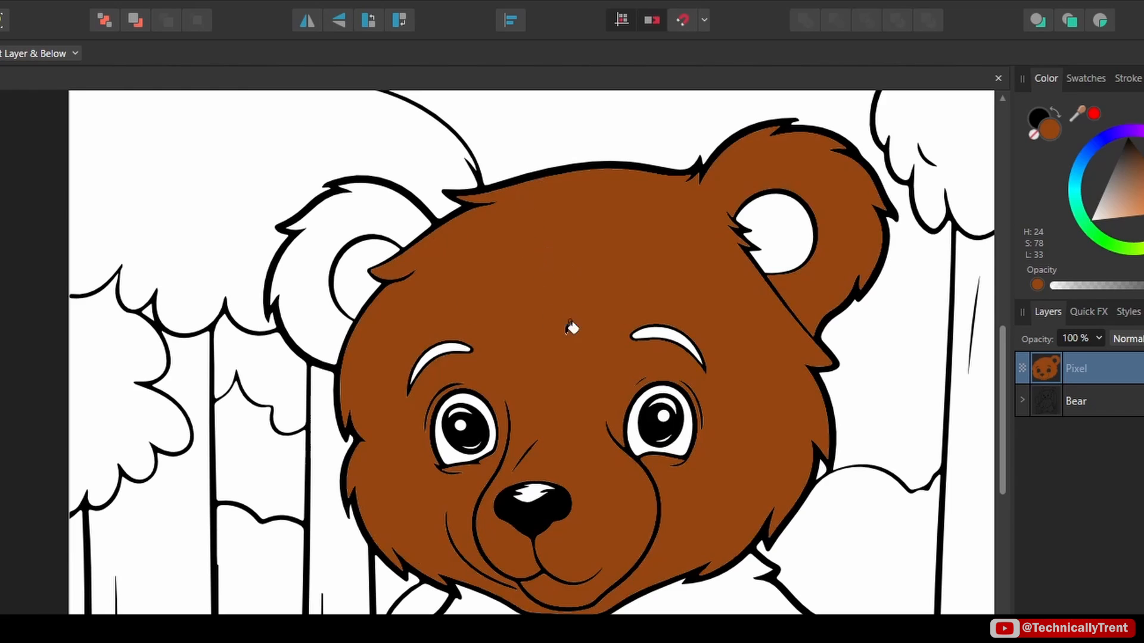
mouse_move(374, 201)
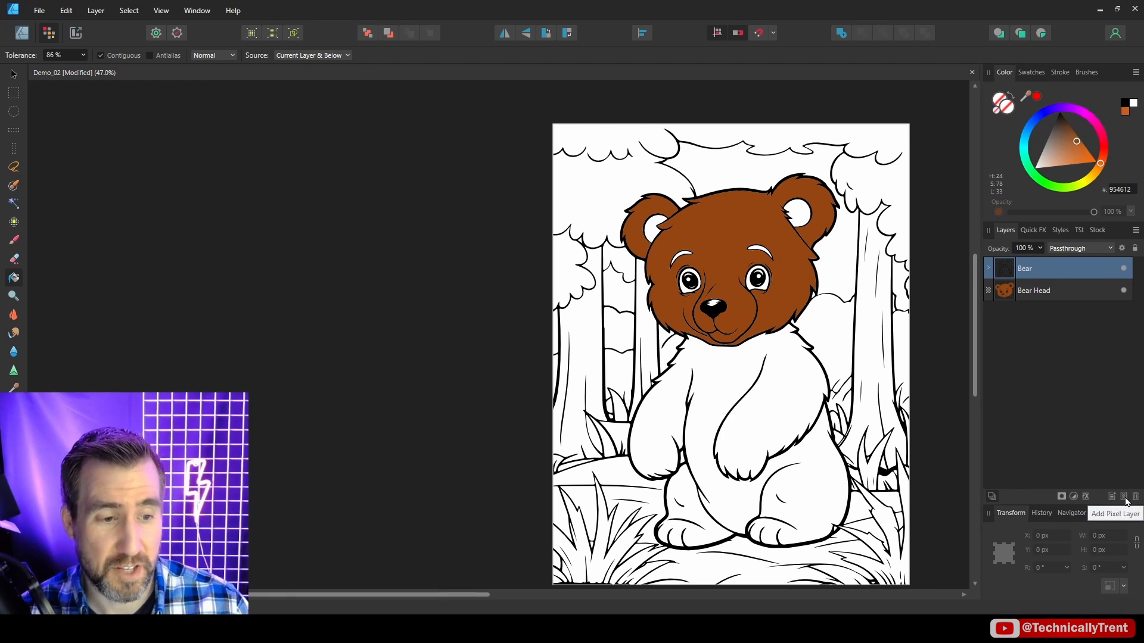
Step: Add a new pixel layer and flood-fill the bear's body and legs brown
click(1124, 496)
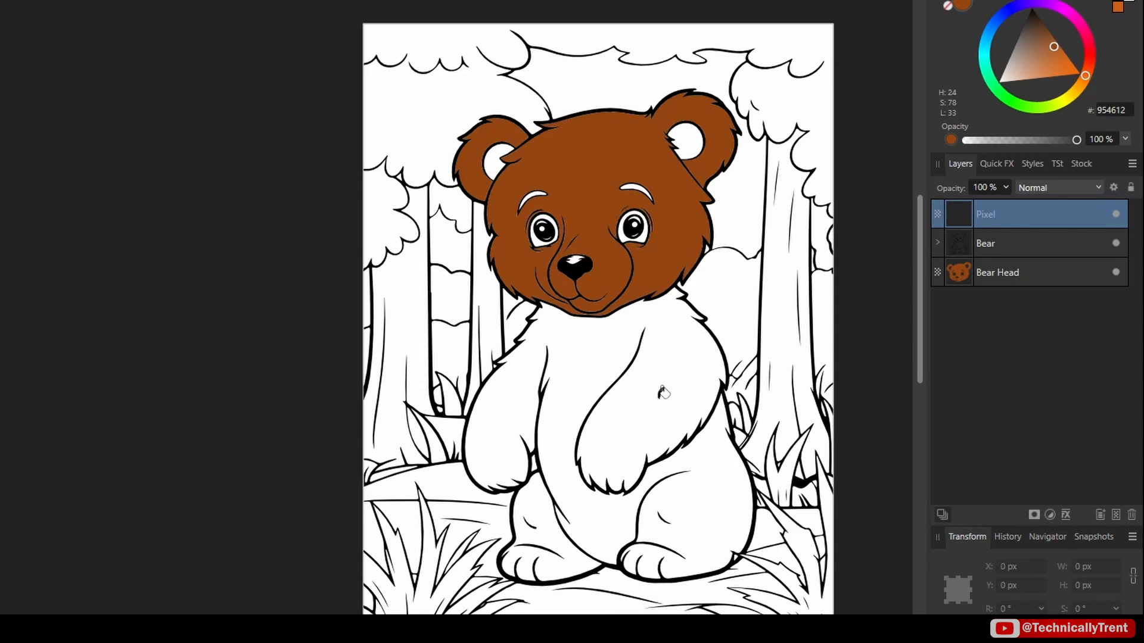
click(660, 393)
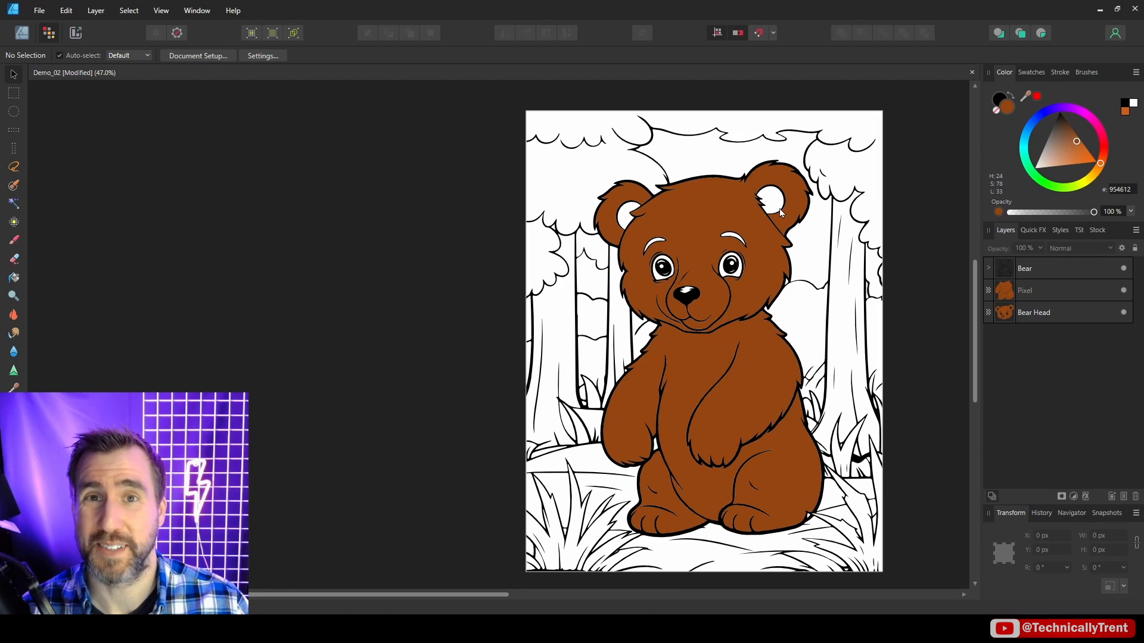
mouse_move(777, 212)
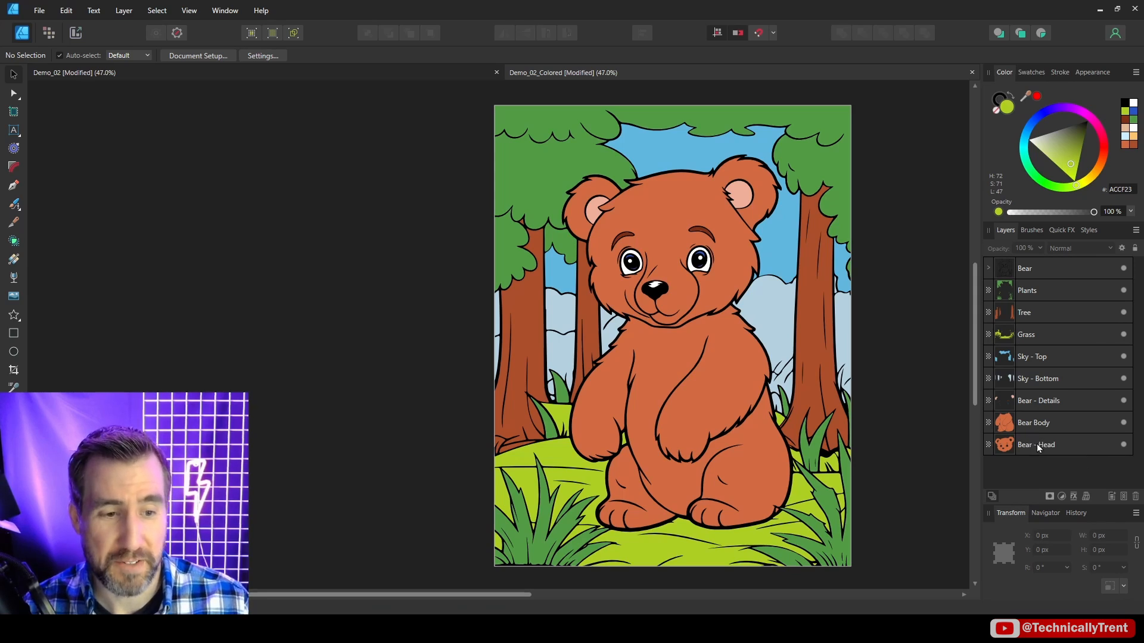
Step: Select the Bear - Head layer and toggle its visibility
click(1035, 444)
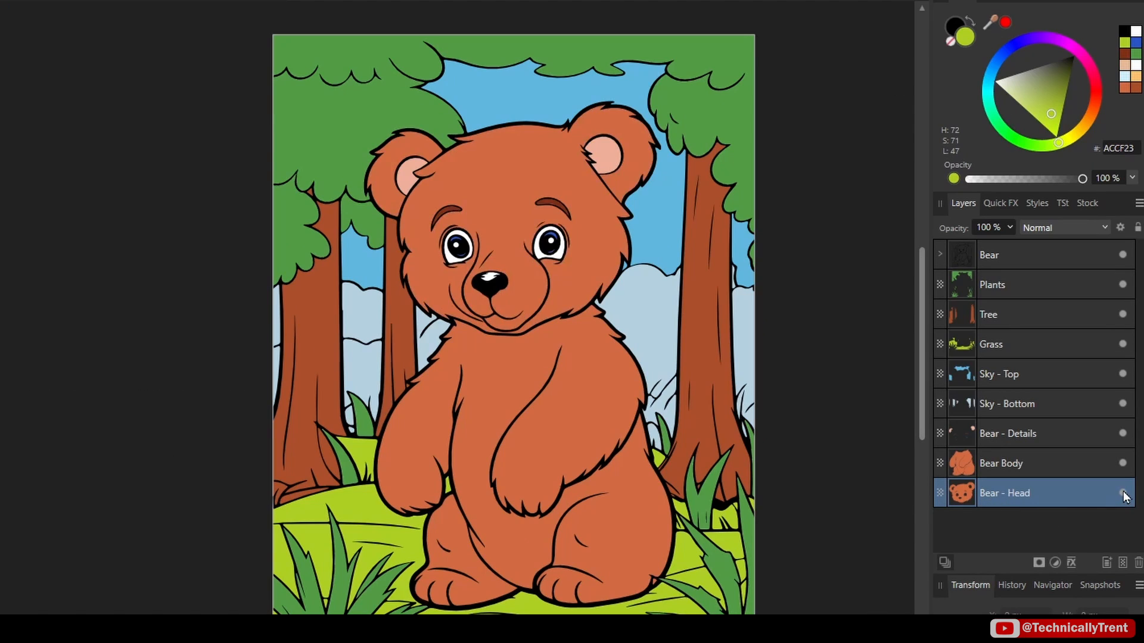
click(1054, 102)
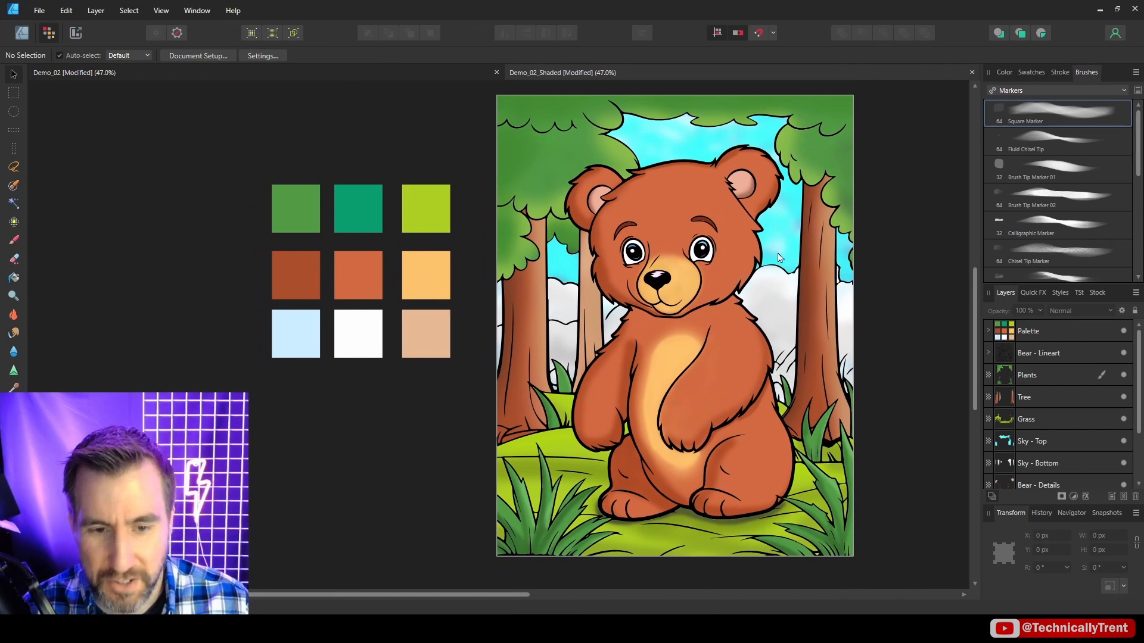
Step: Paint dark speckled texture onto the right tree trunk with a Dry Media brush
click(1003, 72)
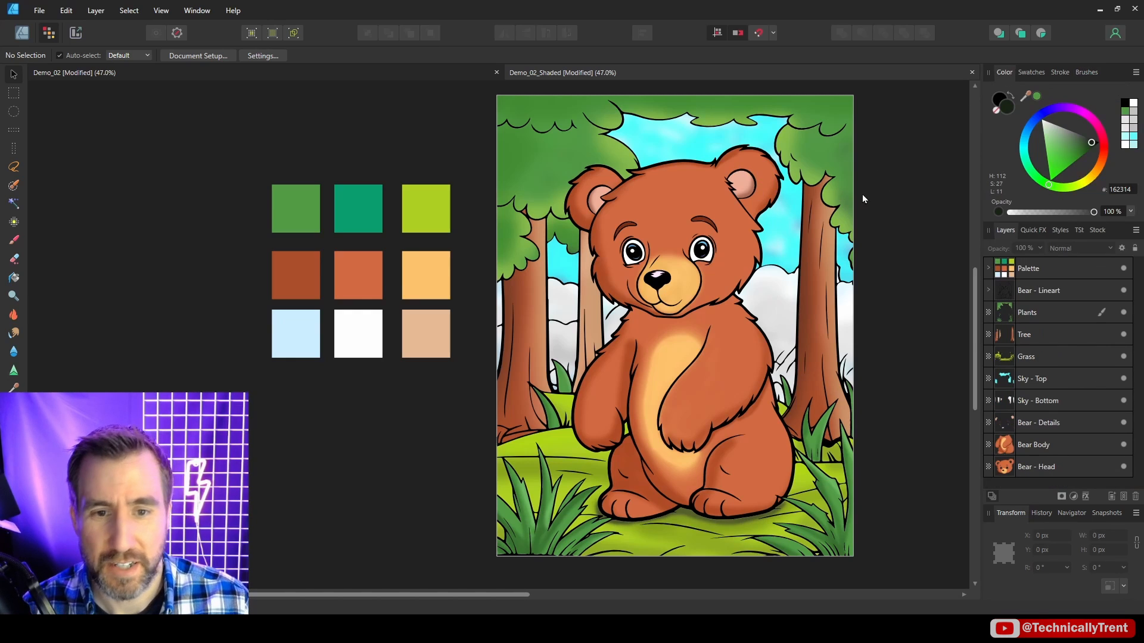
mouse_move(822, 152)
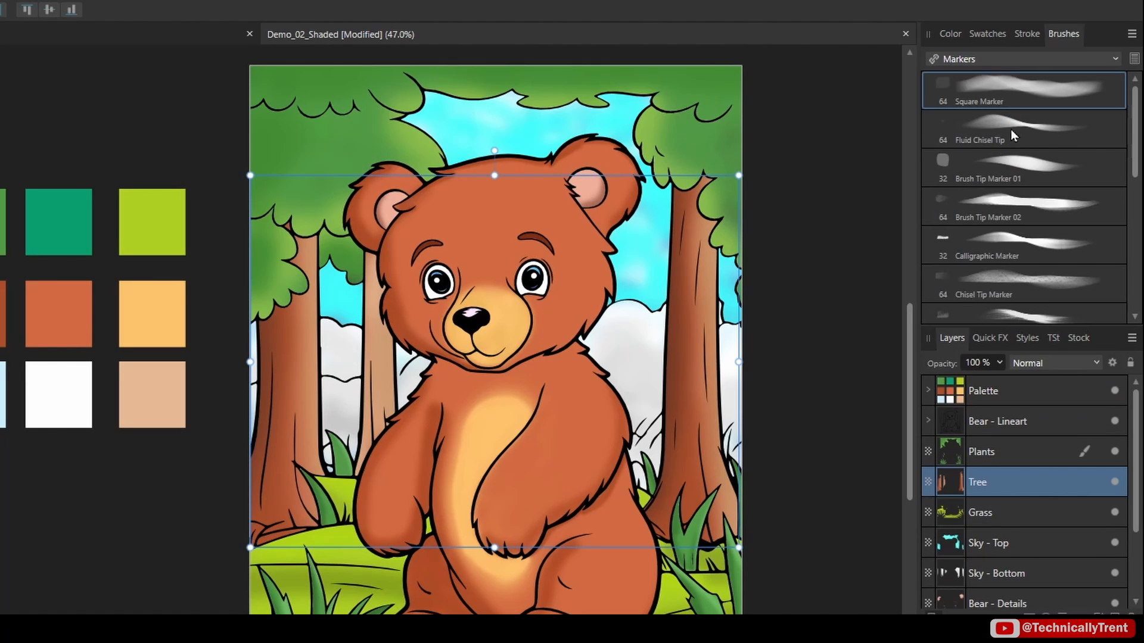
click(1021, 59)
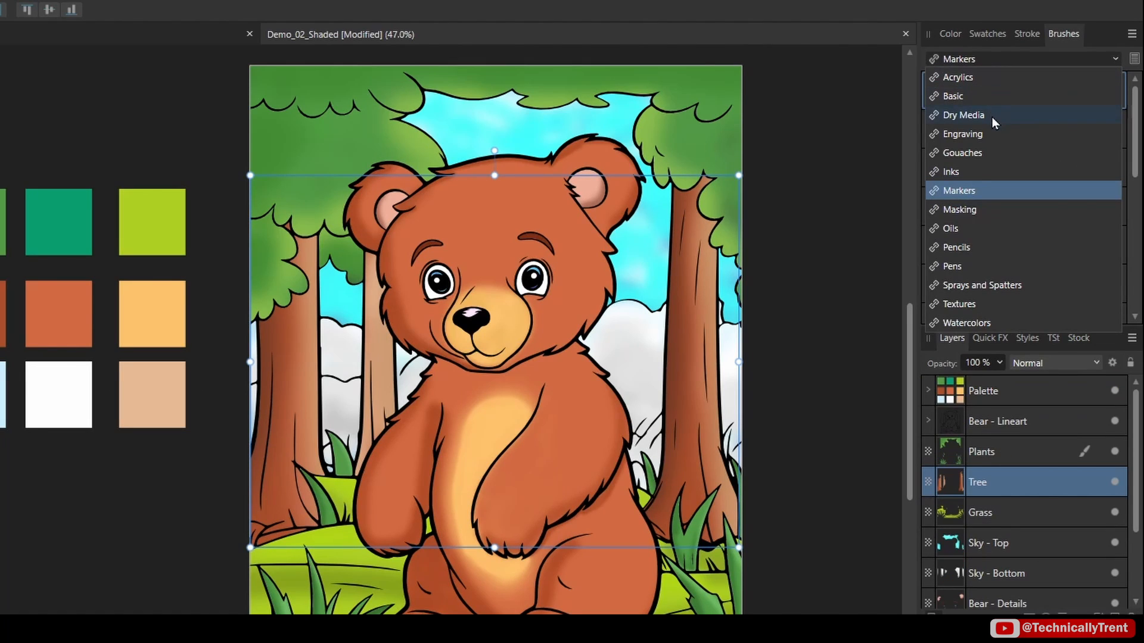
click(963, 114)
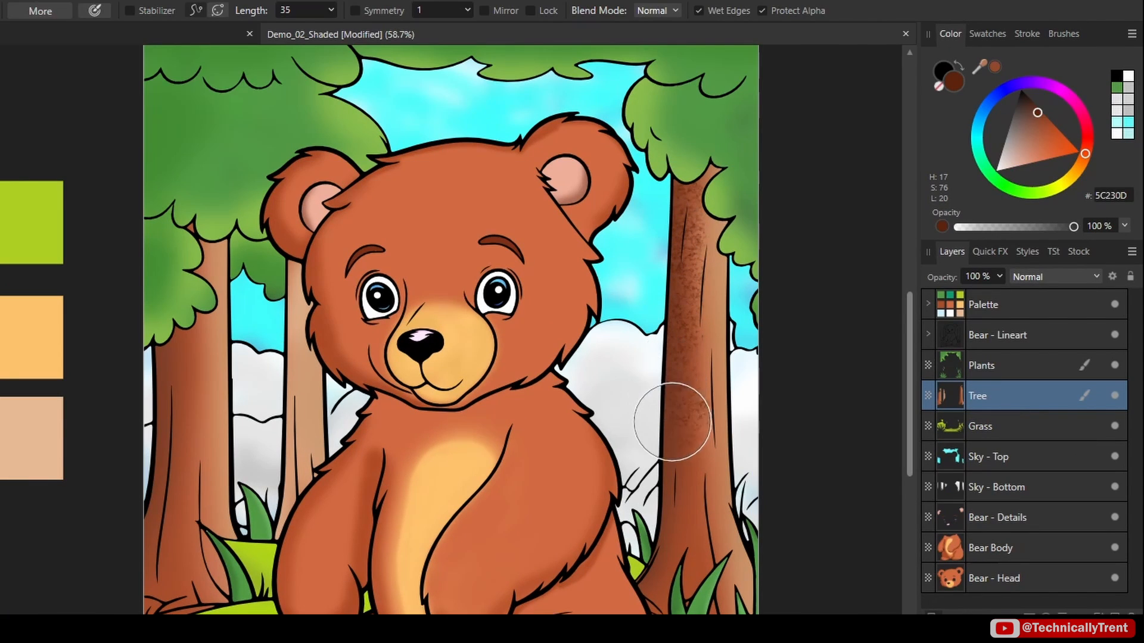
drag(671, 423, 667, 543)
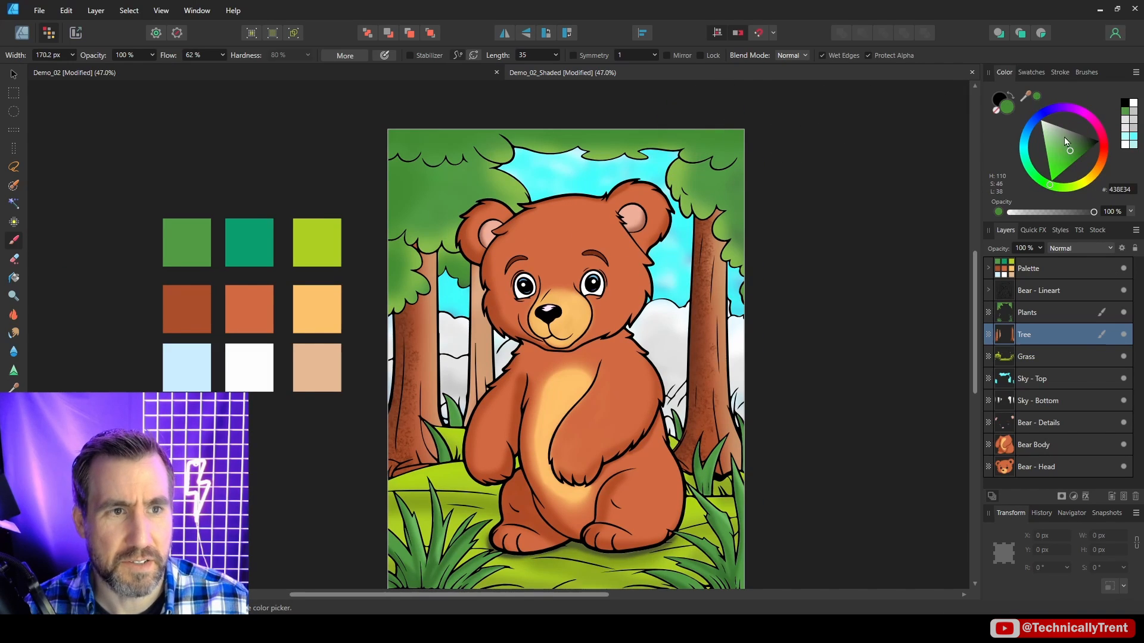
Step: Texture the treetops, including the left ones, with a darker green
click(1043, 312)
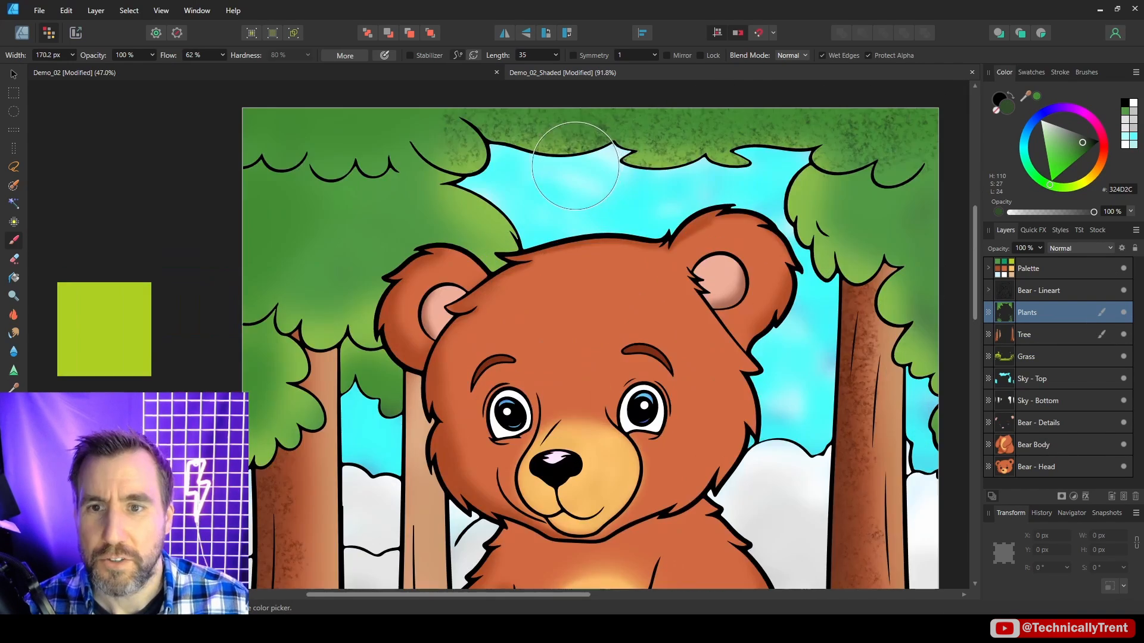
drag(574, 166, 479, 245)
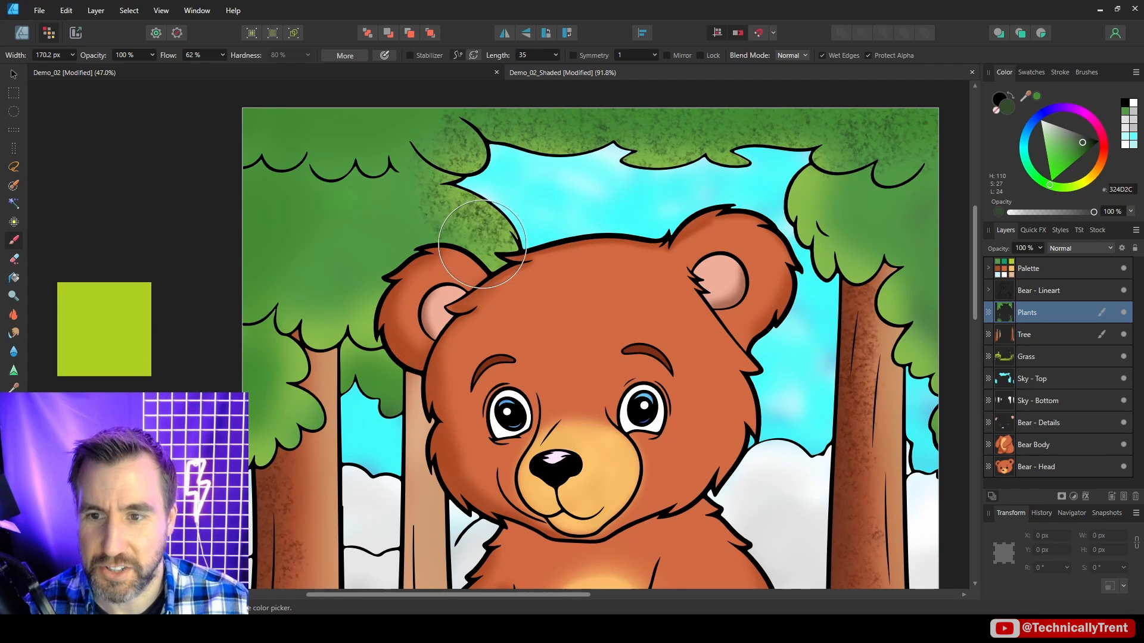
drag(481, 244, 376, 383)
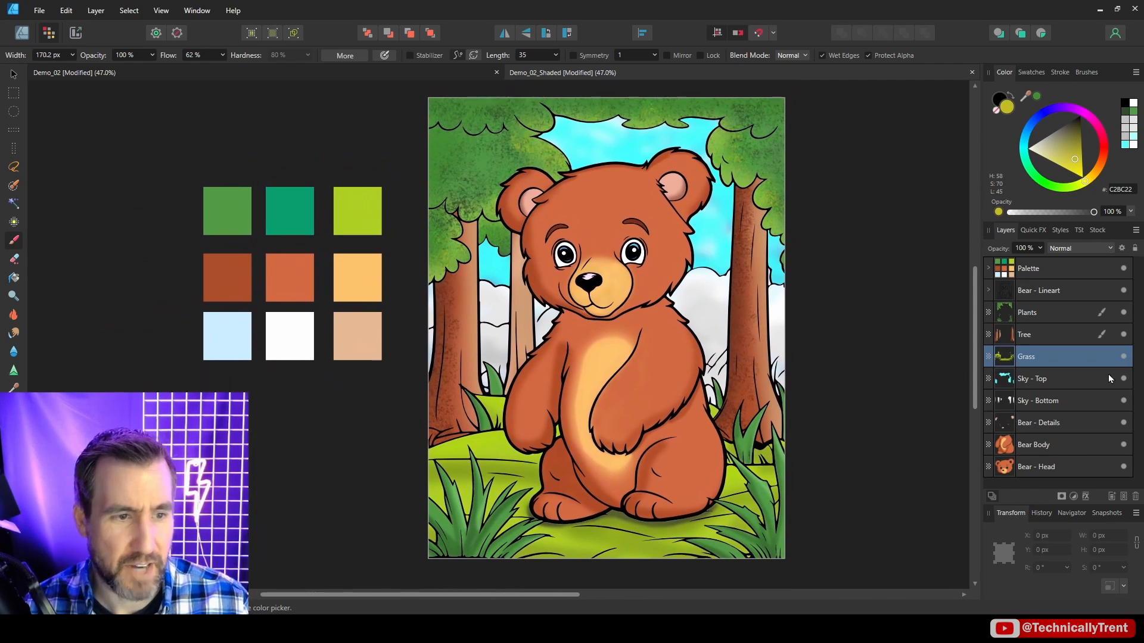
Step: Hide and re-show the Grass layer to check its painted area
click(1124, 356)
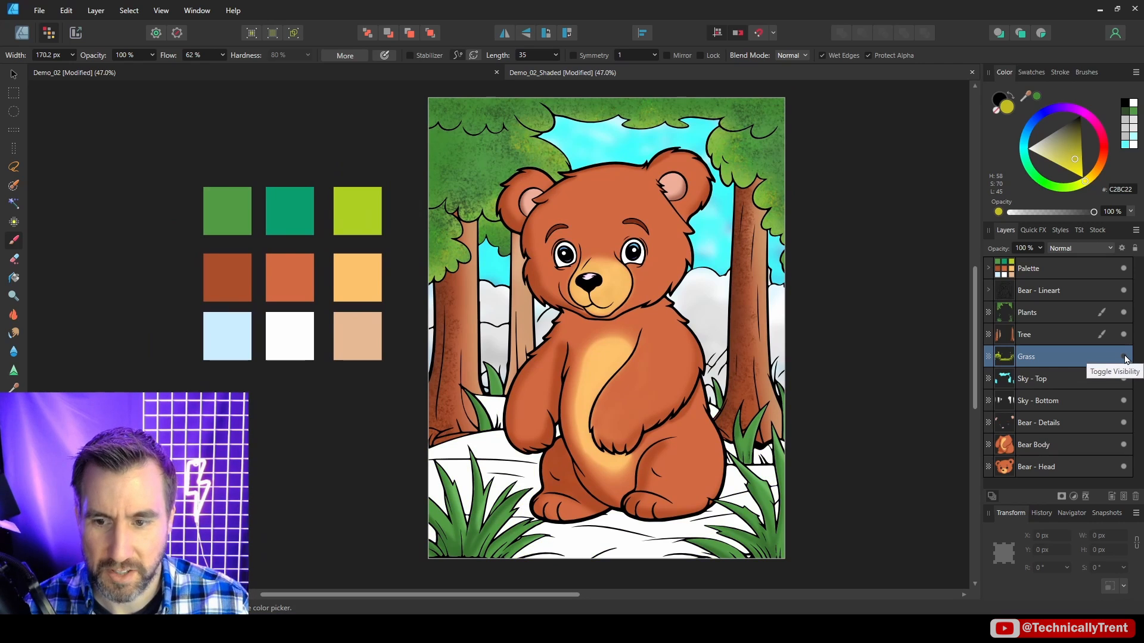
click(1123, 357)
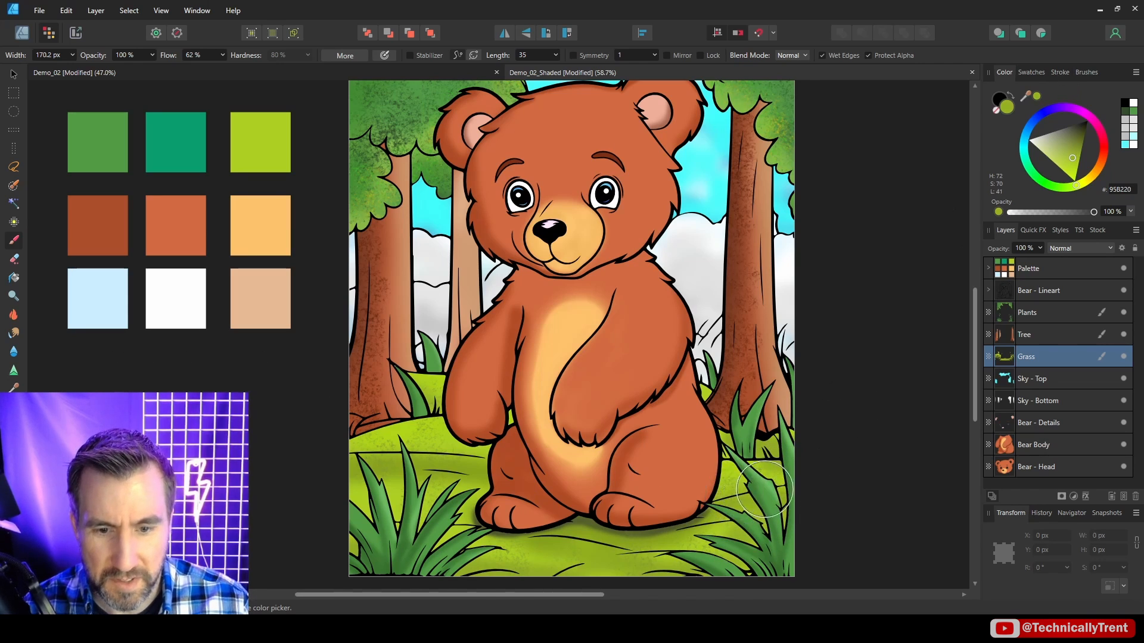
mouse_move(361, 500)
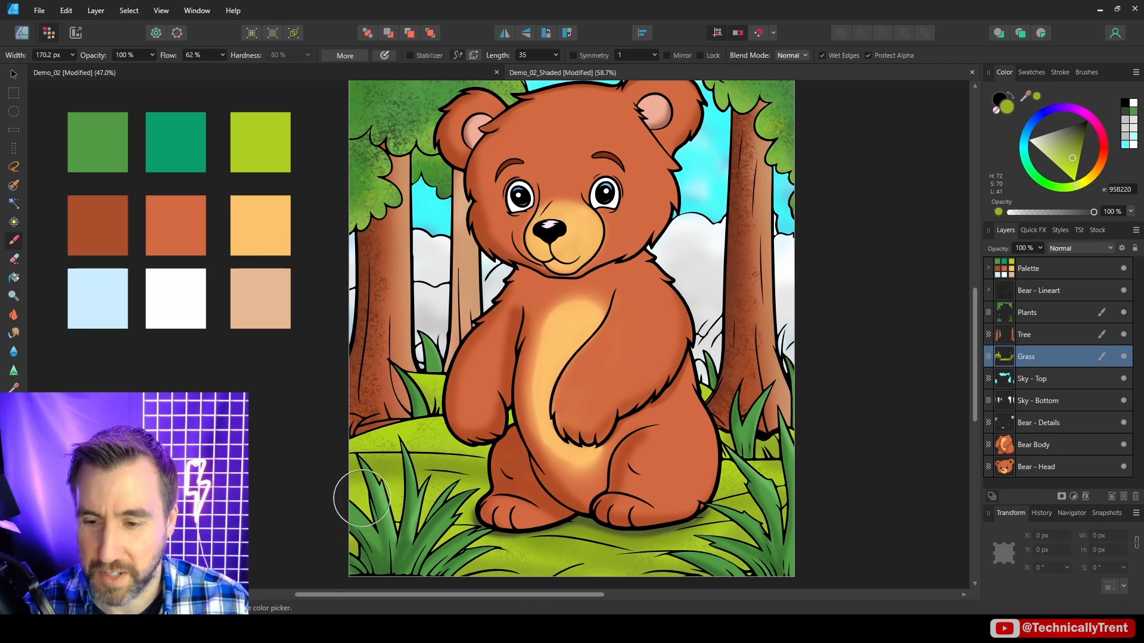